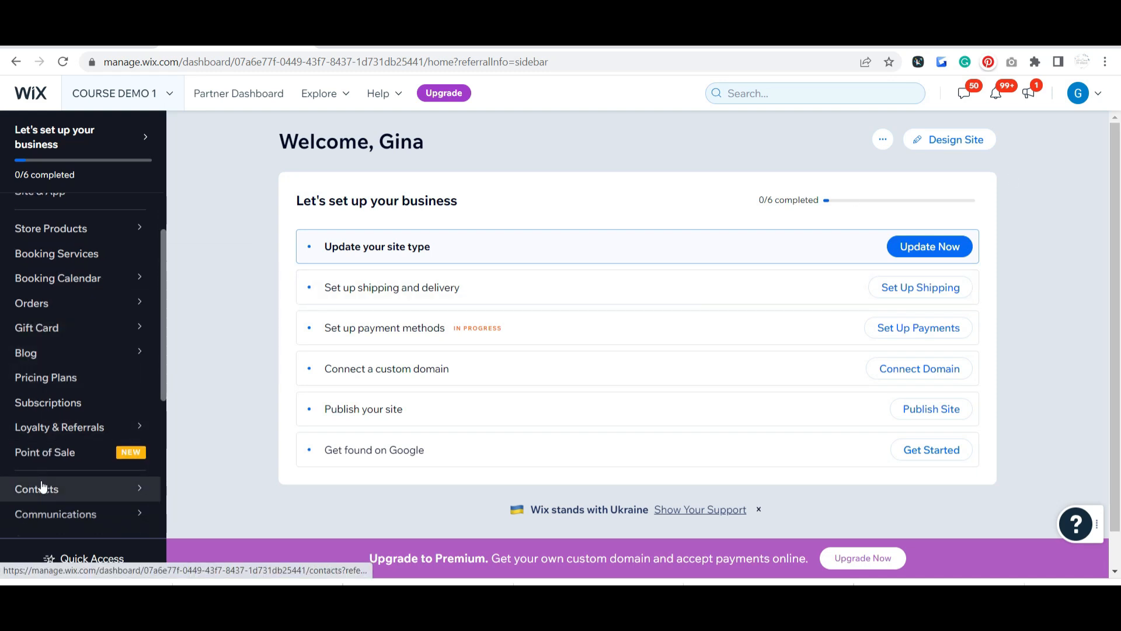
- Show the Accept Payments settings listing credit/debit cards and PayPal as not connected
scroll("down", 3)
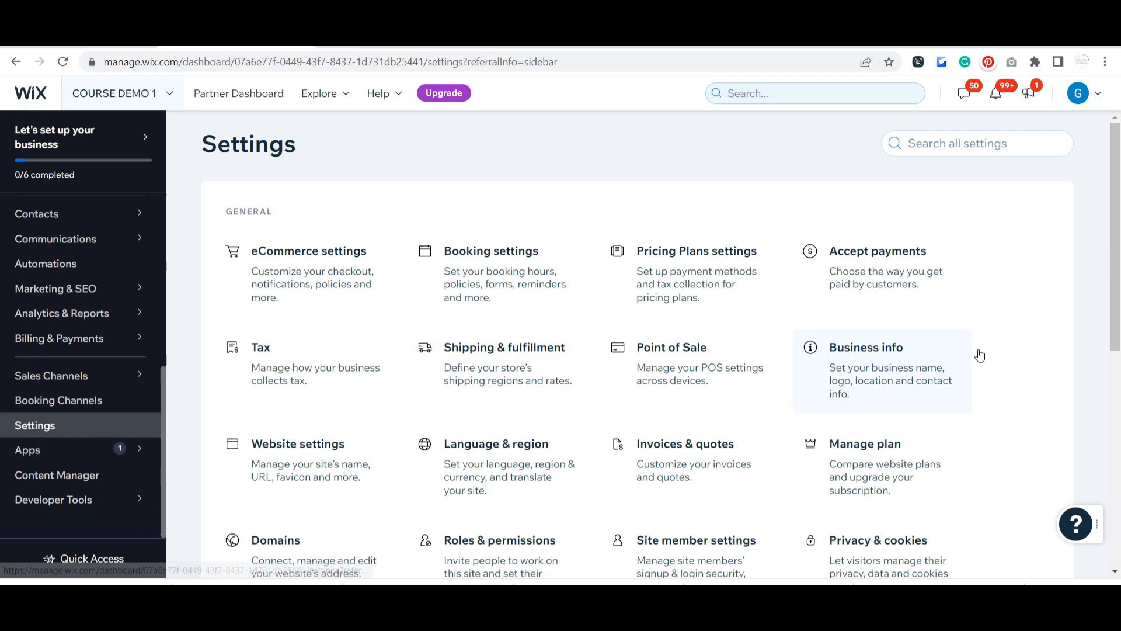
left_click(877, 250)
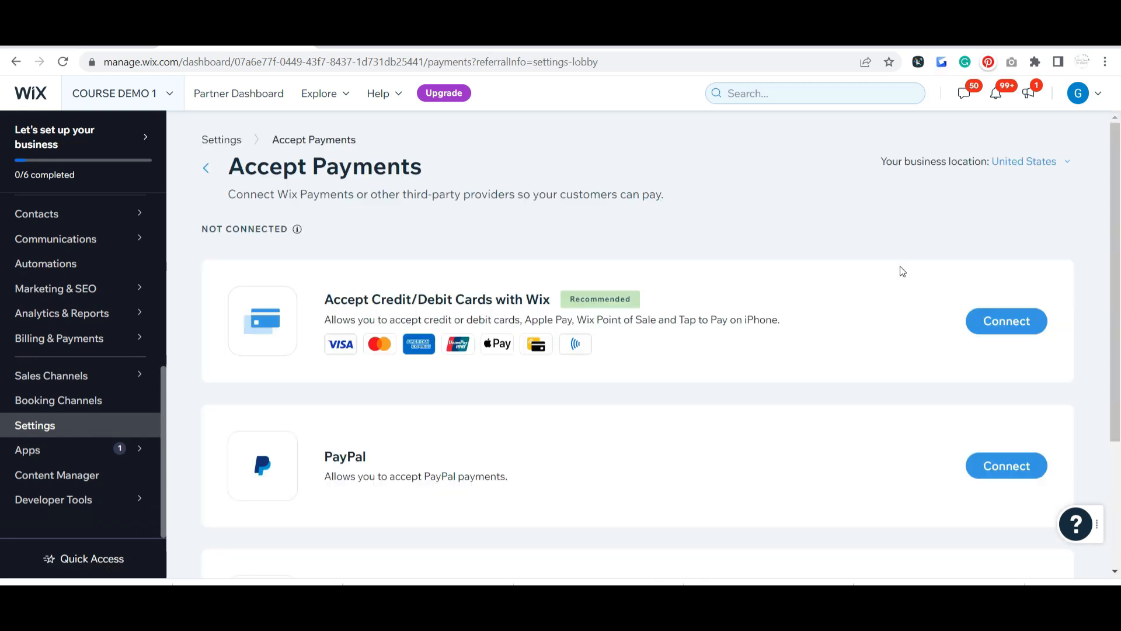
scroll("down", 3)
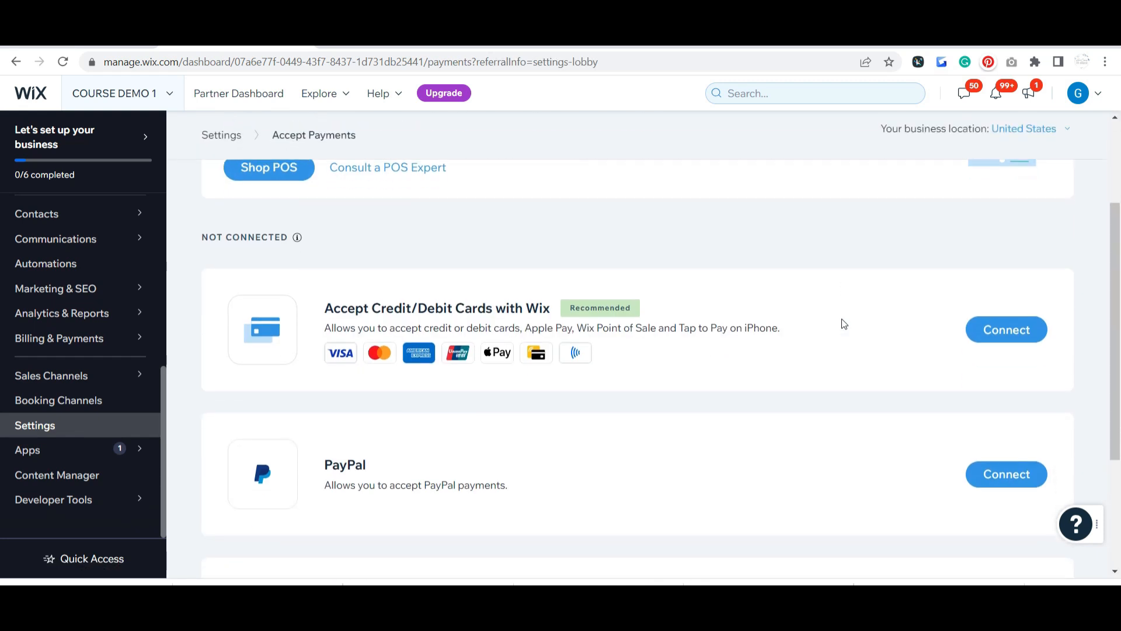
mouse_move(652, 434)
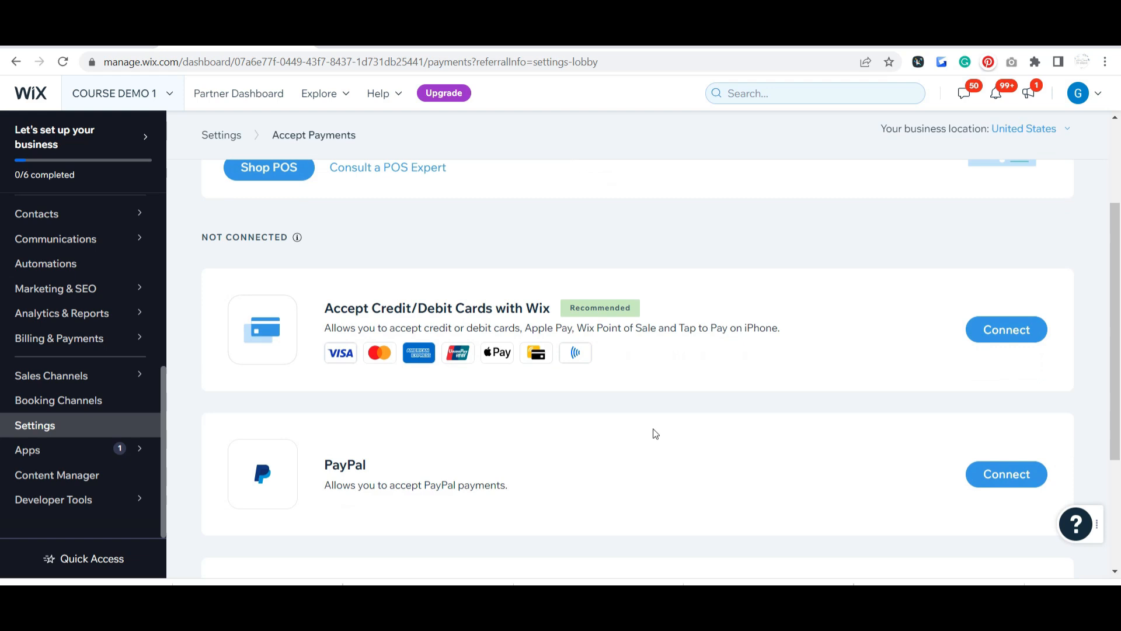
mouse_move(671, 412)
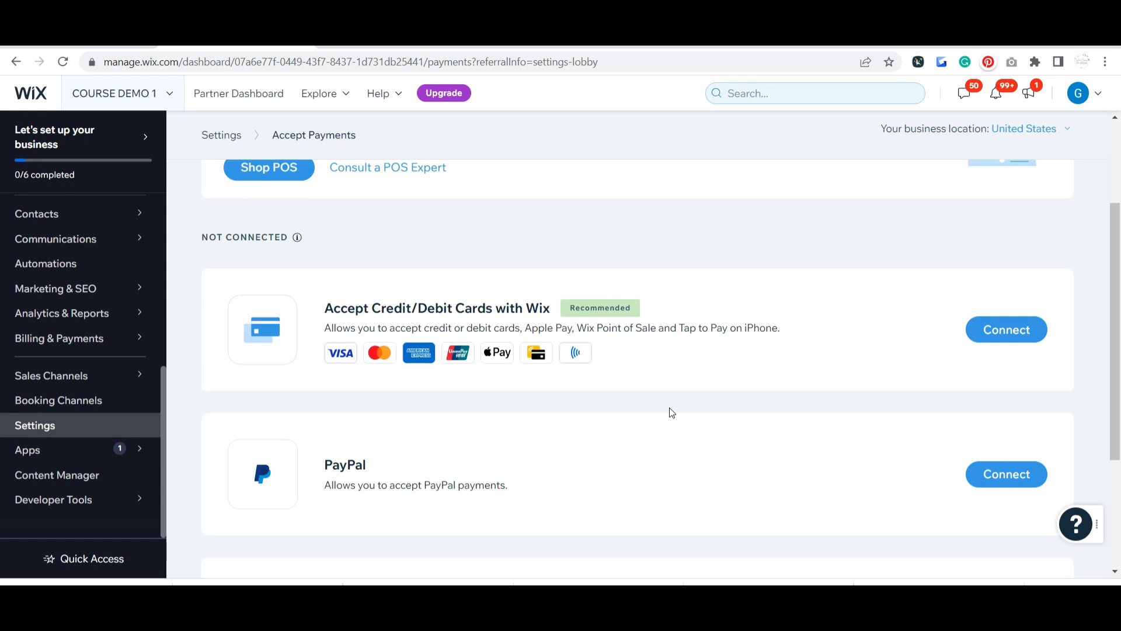
mouse_move(1006, 329)
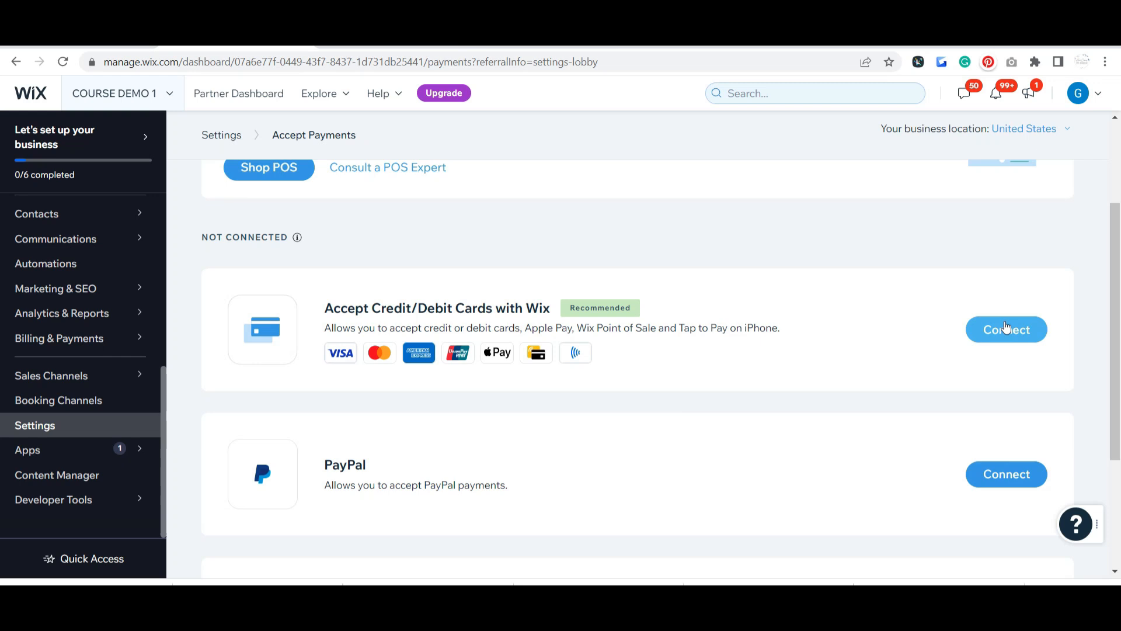
mouse_move(862, 363)
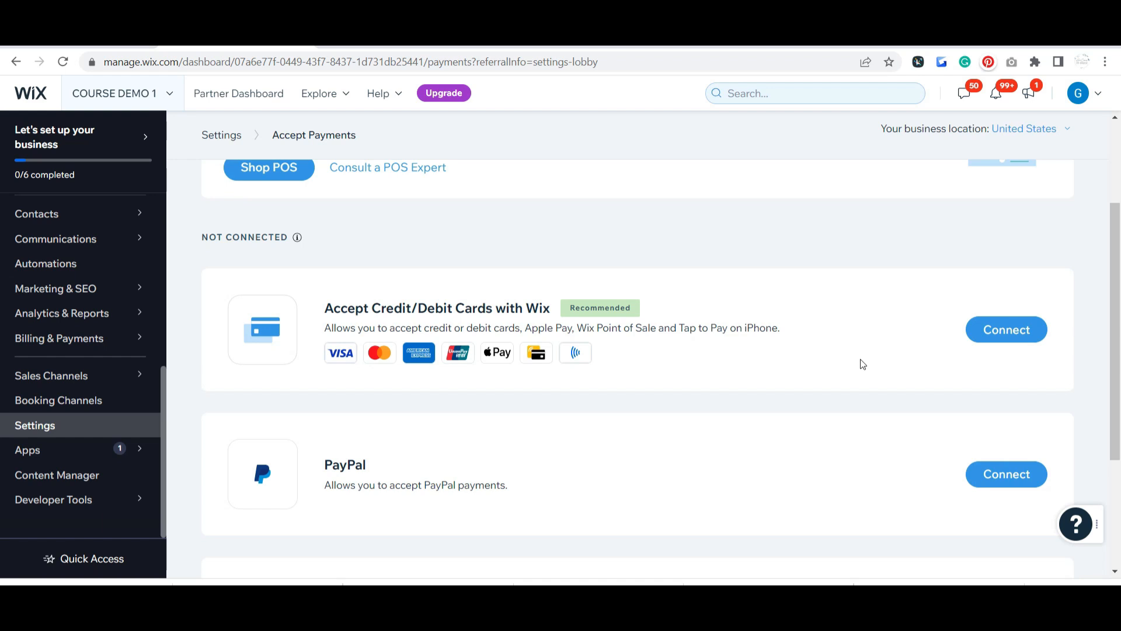
mouse_move(856, 313)
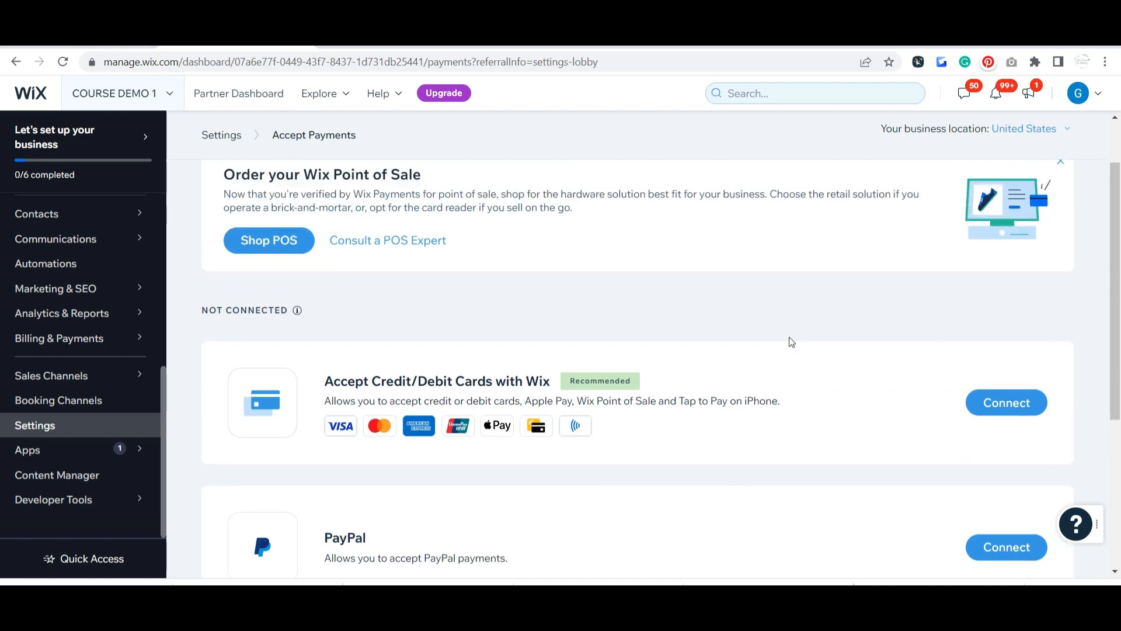
mouse_move(59, 400)
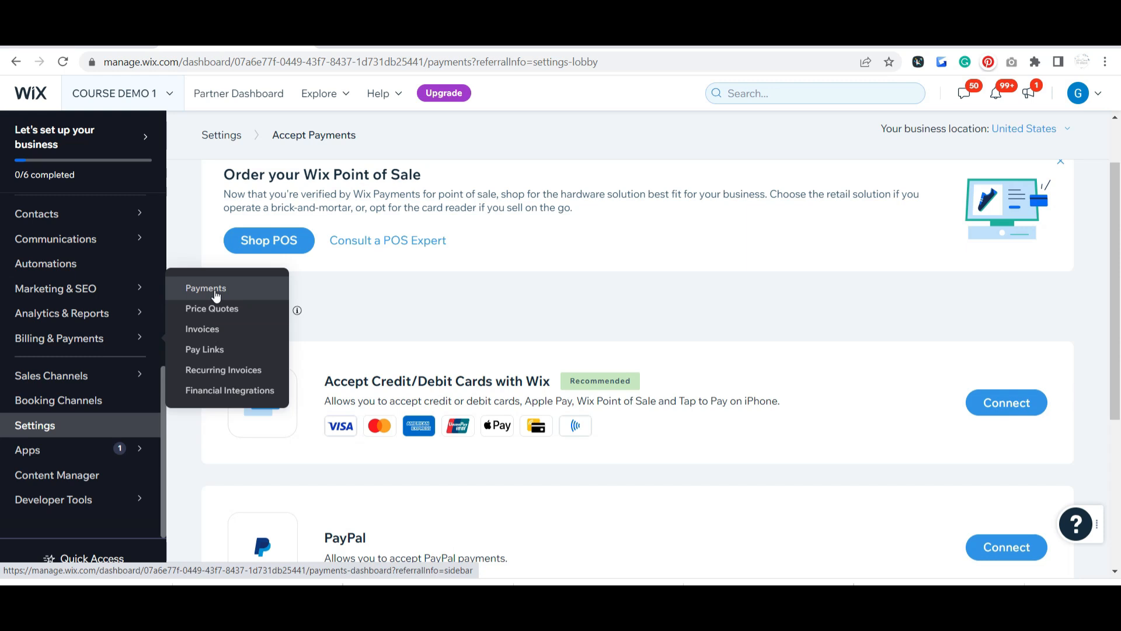
mouse_move(211, 308)
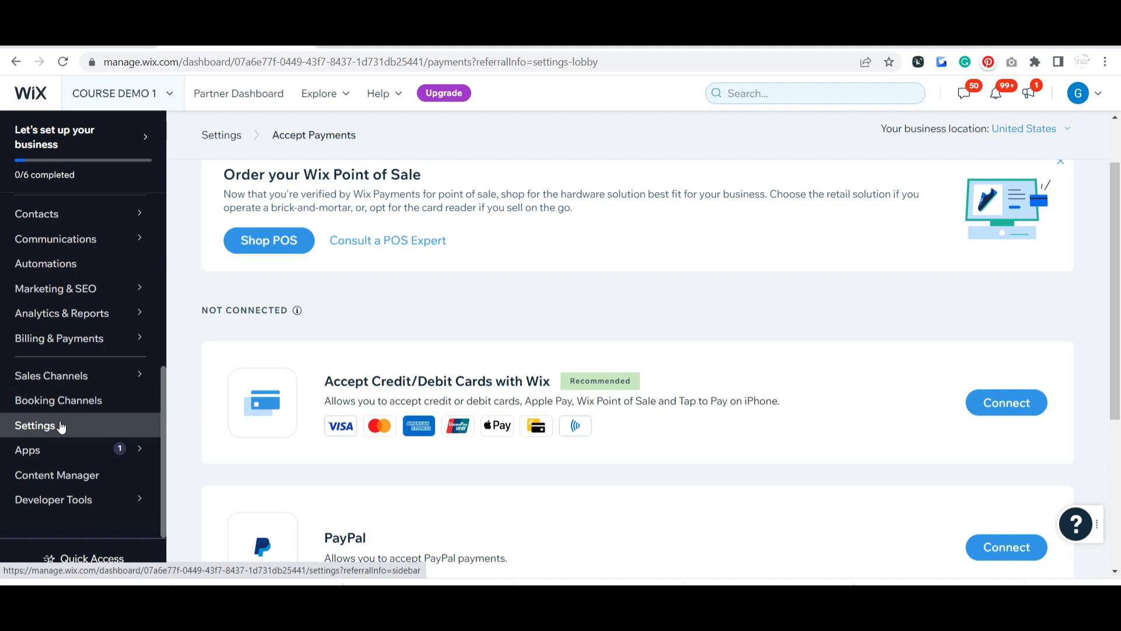
- Show the Invoices settings with header details and next invoice number #0000001
left_click(35, 425)
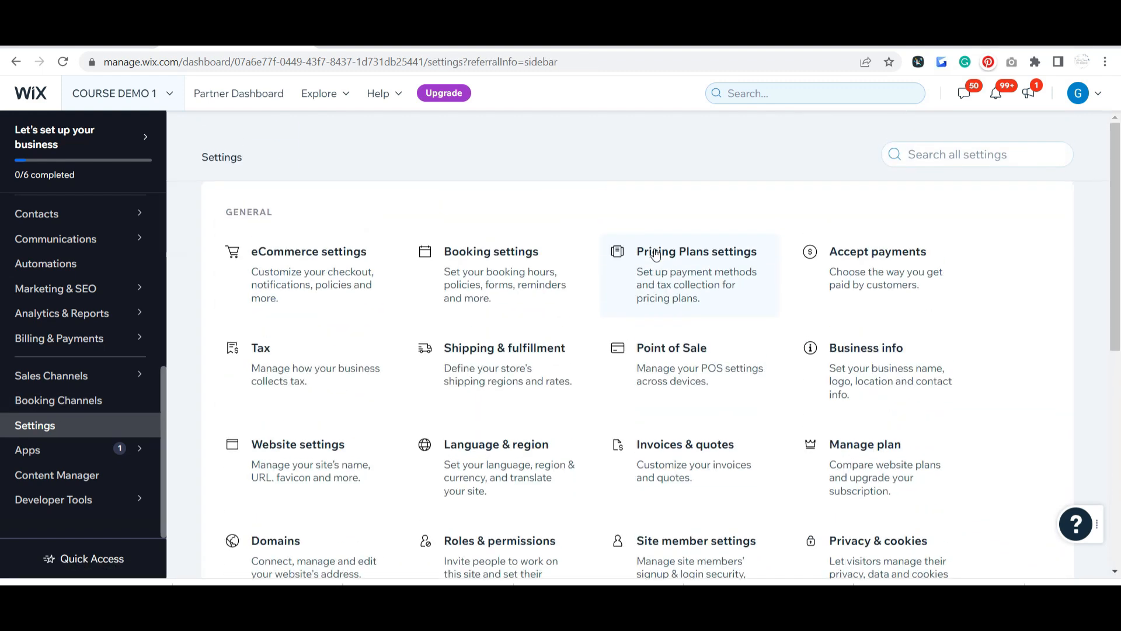
left_click(685, 444)
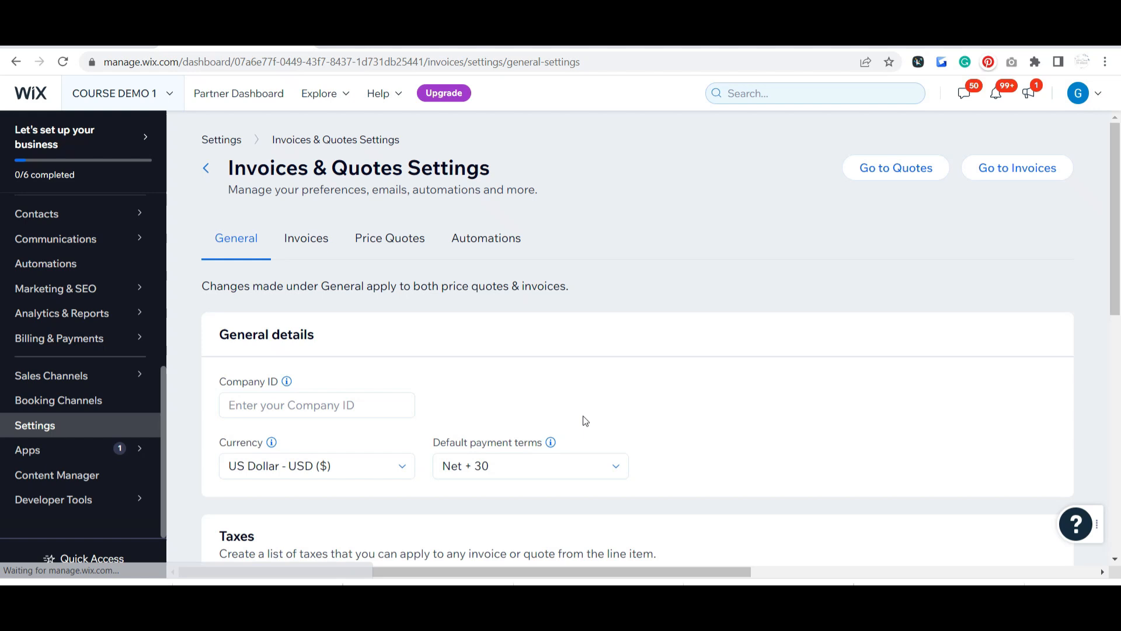
left_click(306, 239)
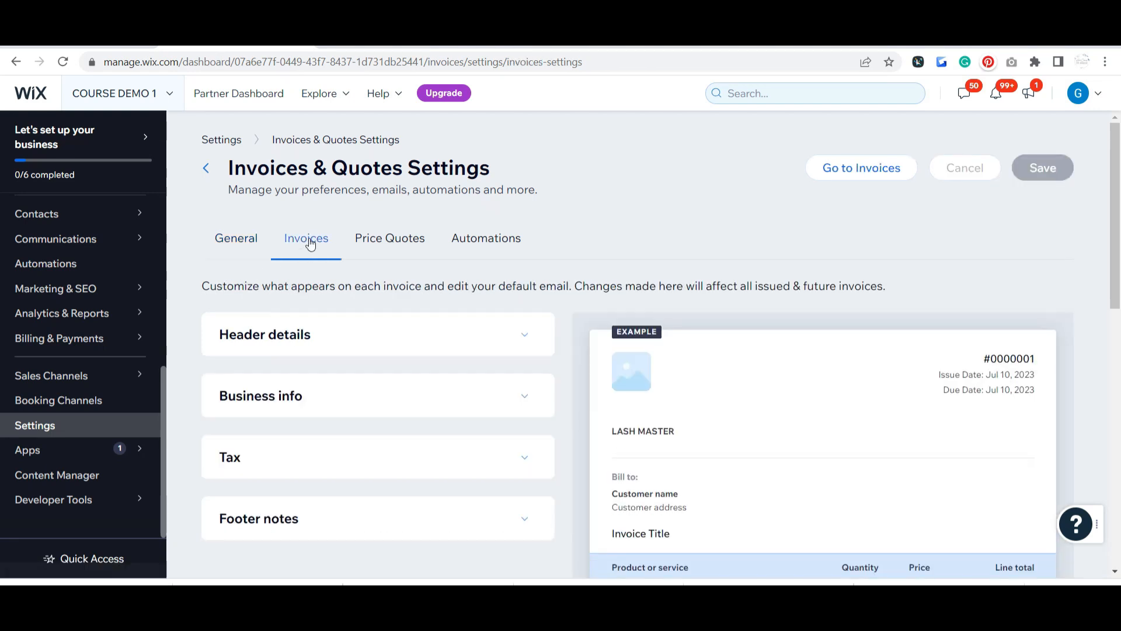
scroll("down", 3)
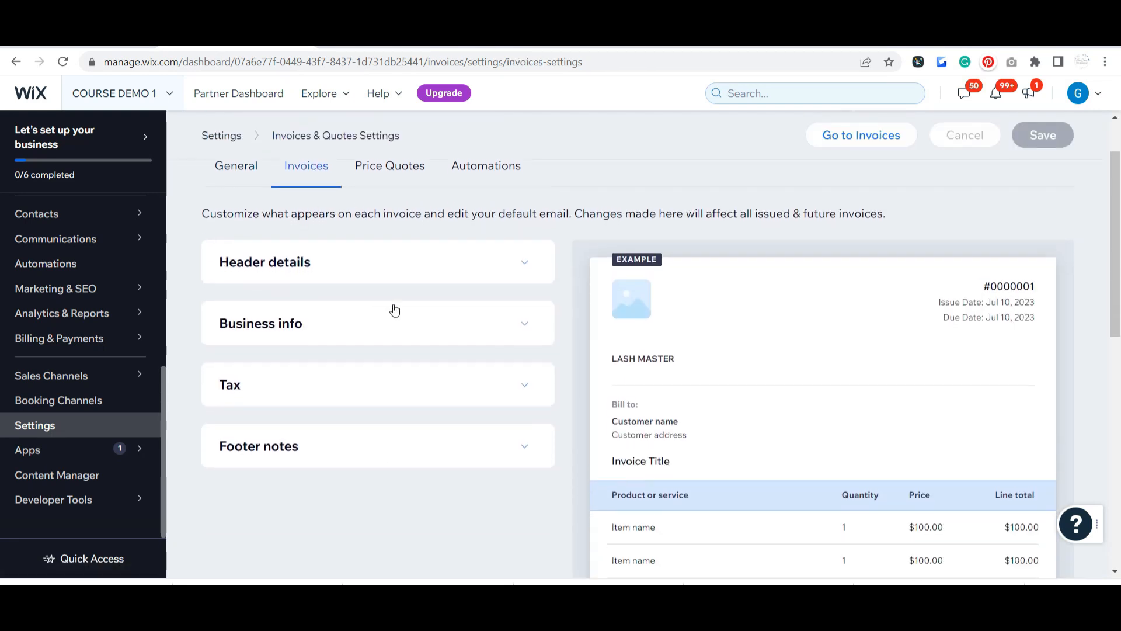
scroll("down", 3)
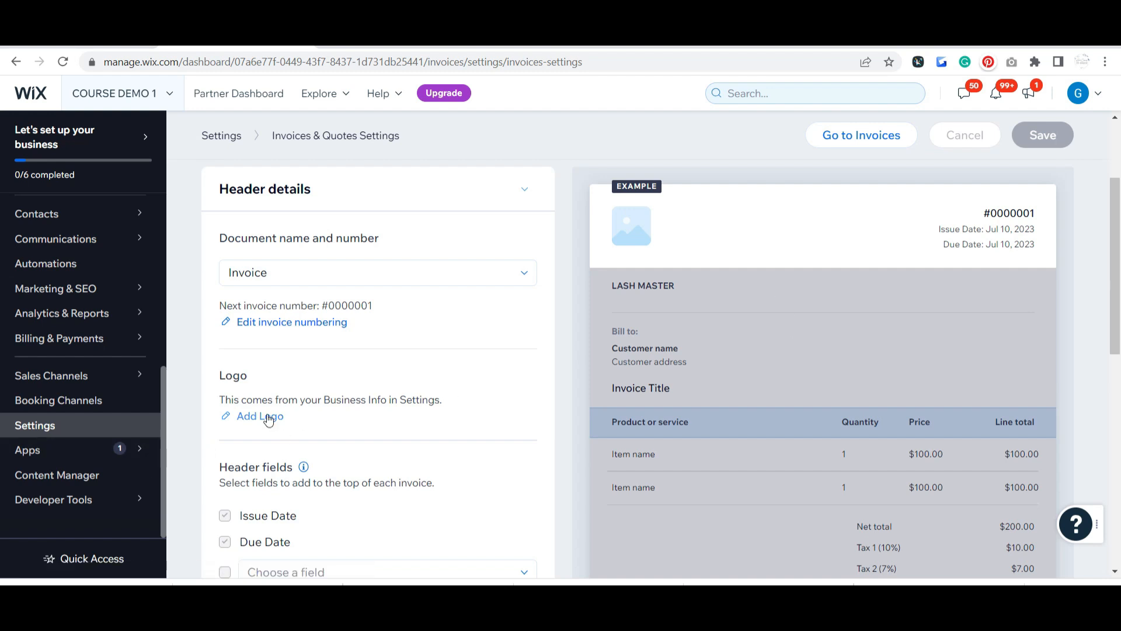
mouse_move(291, 322)
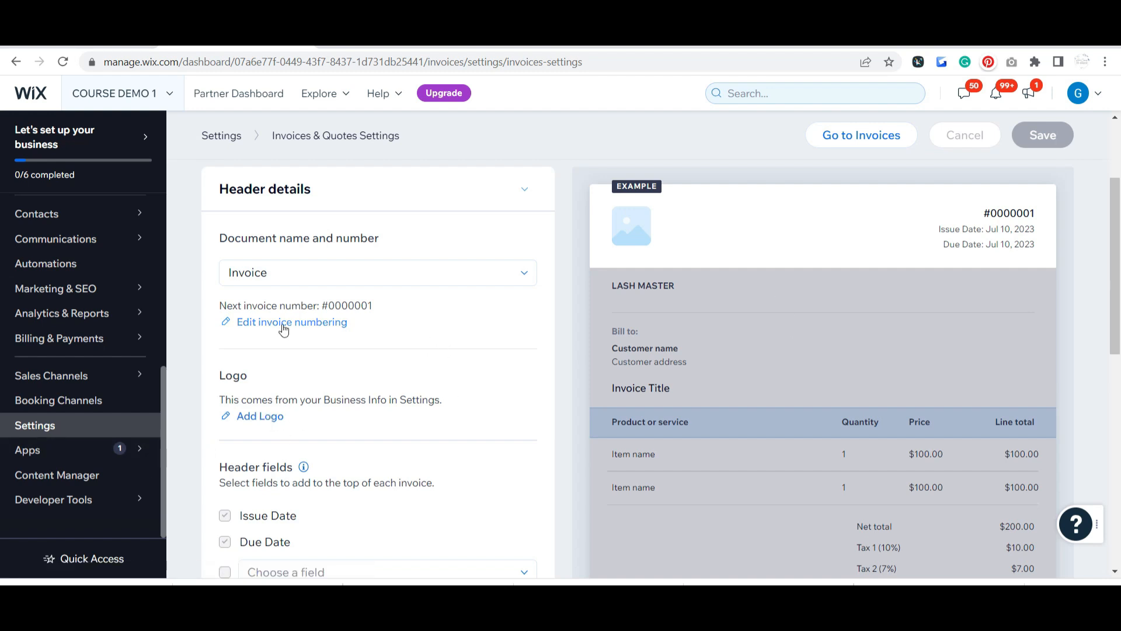
- Set invoice numbering to start at #0000456
left_click(291, 322)
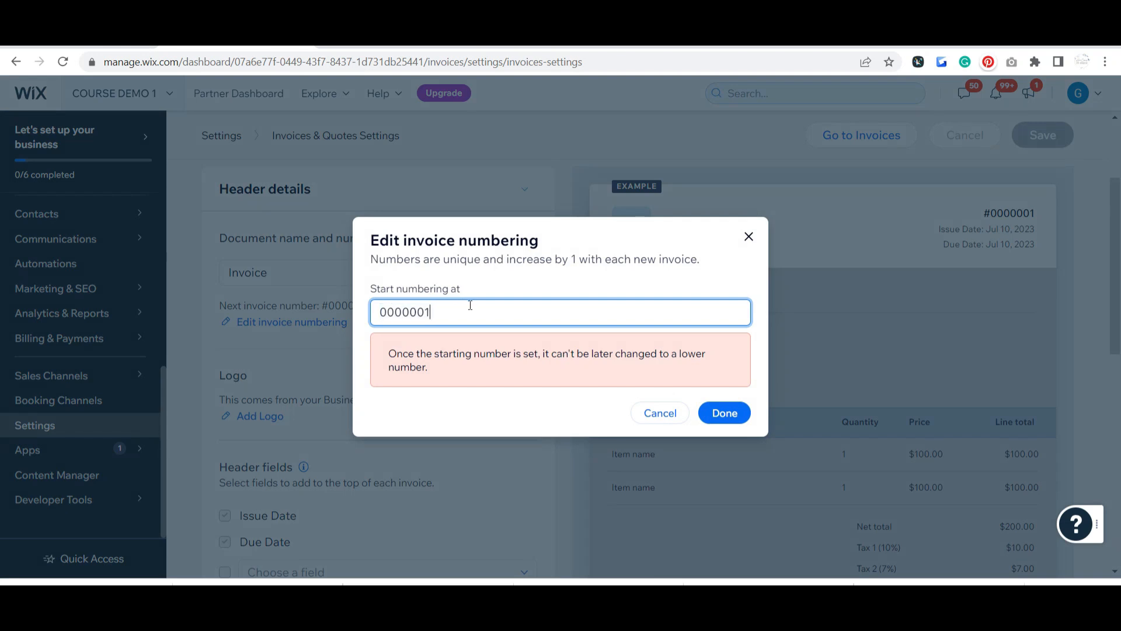
key("Backspace")
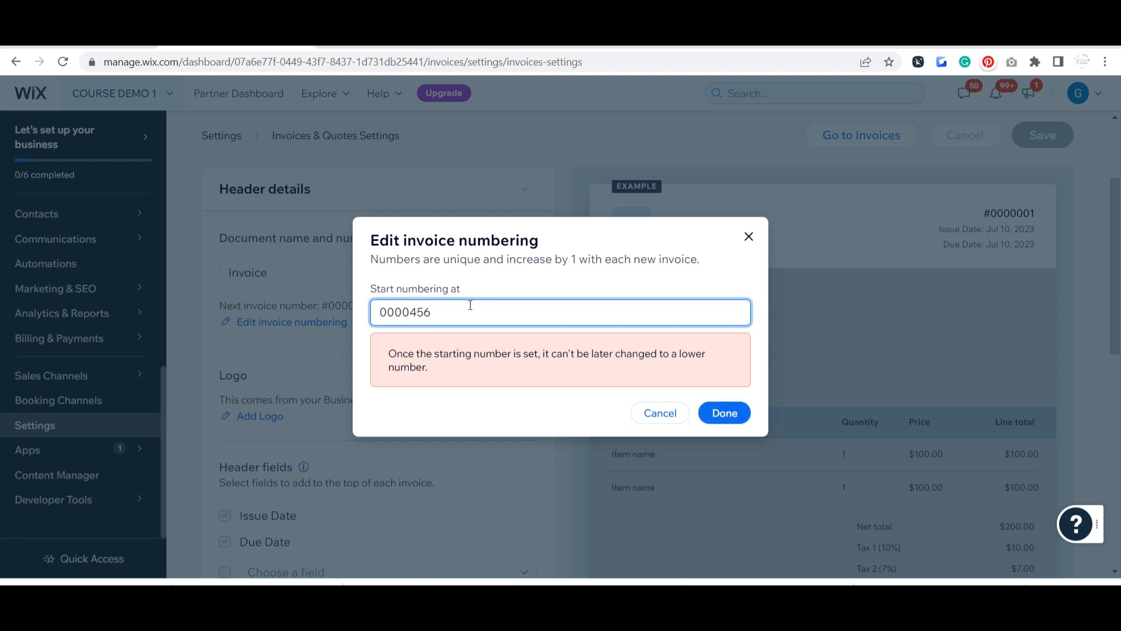
left_click(723, 412)
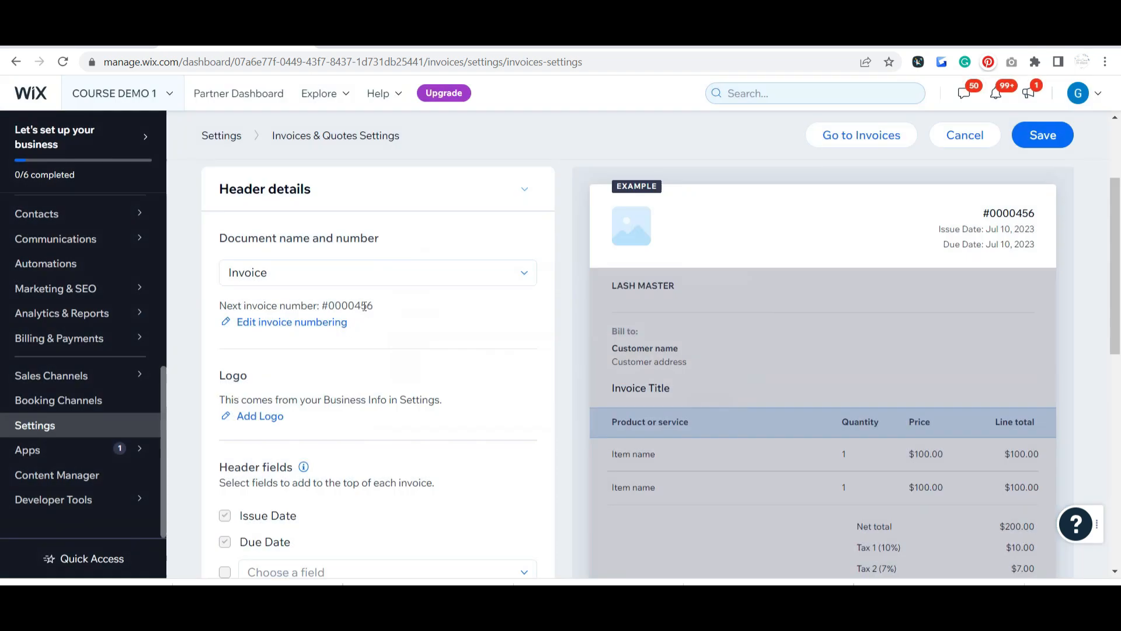
- Review Business info, Tax and Footer notes sections, then save the invoice settings
scroll("down", 3)
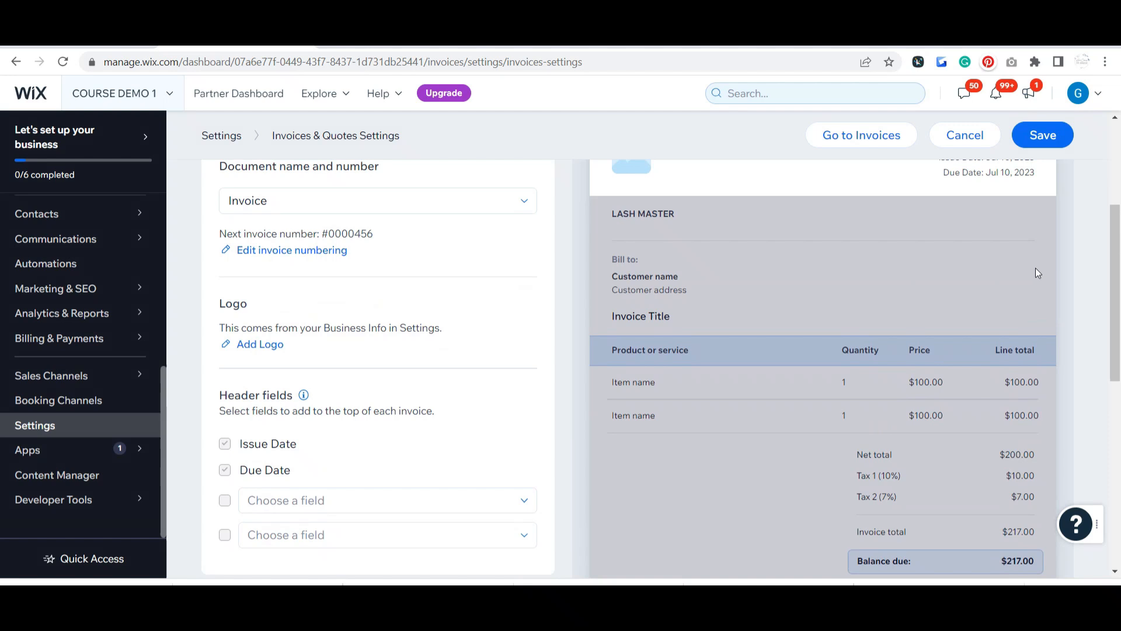
scroll("down", 3)
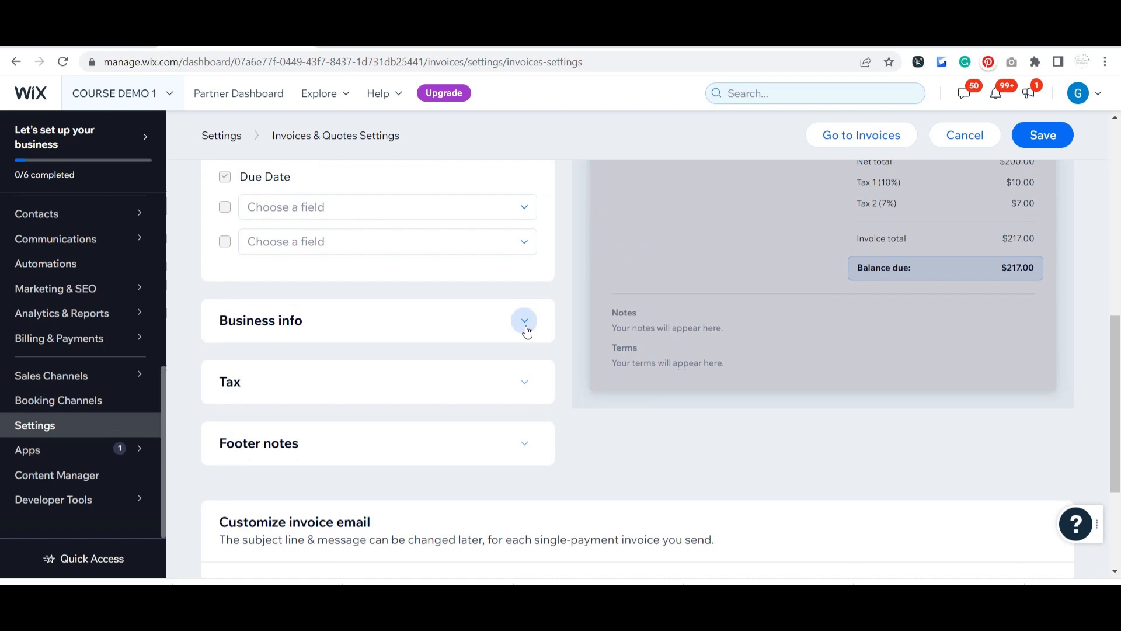
left_click(524, 320)
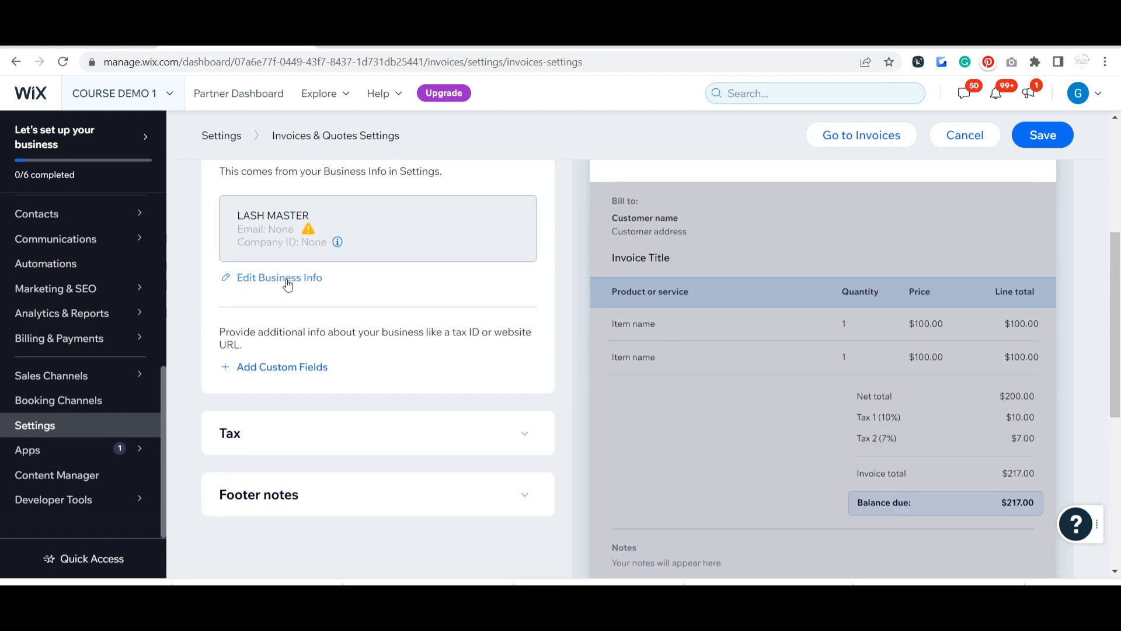
scroll("down", 3)
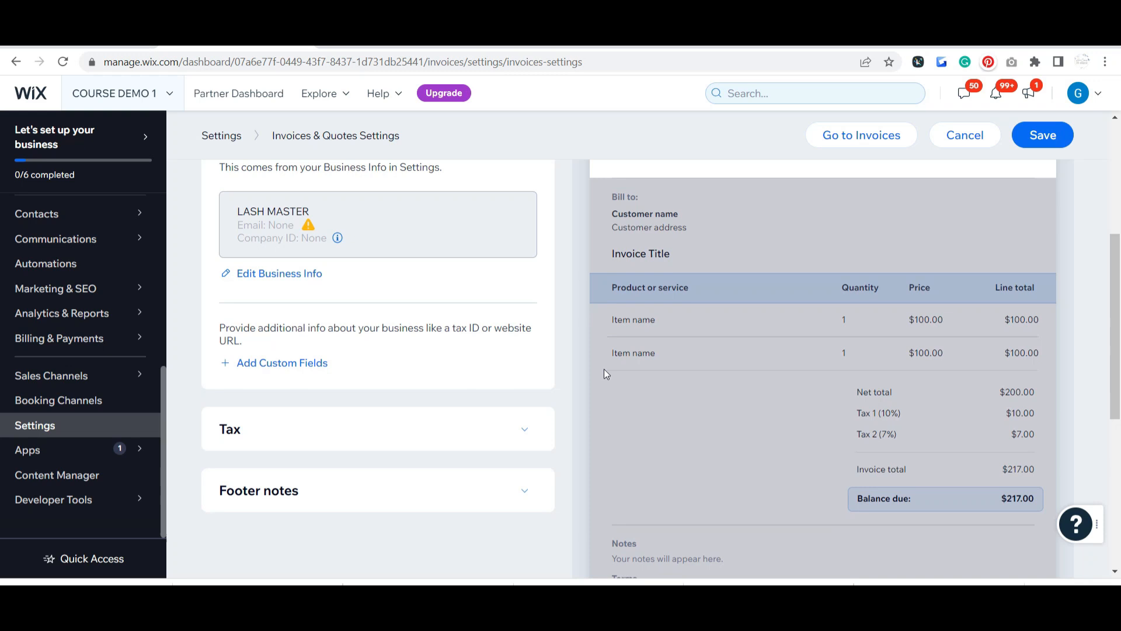
scroll("down", 3)
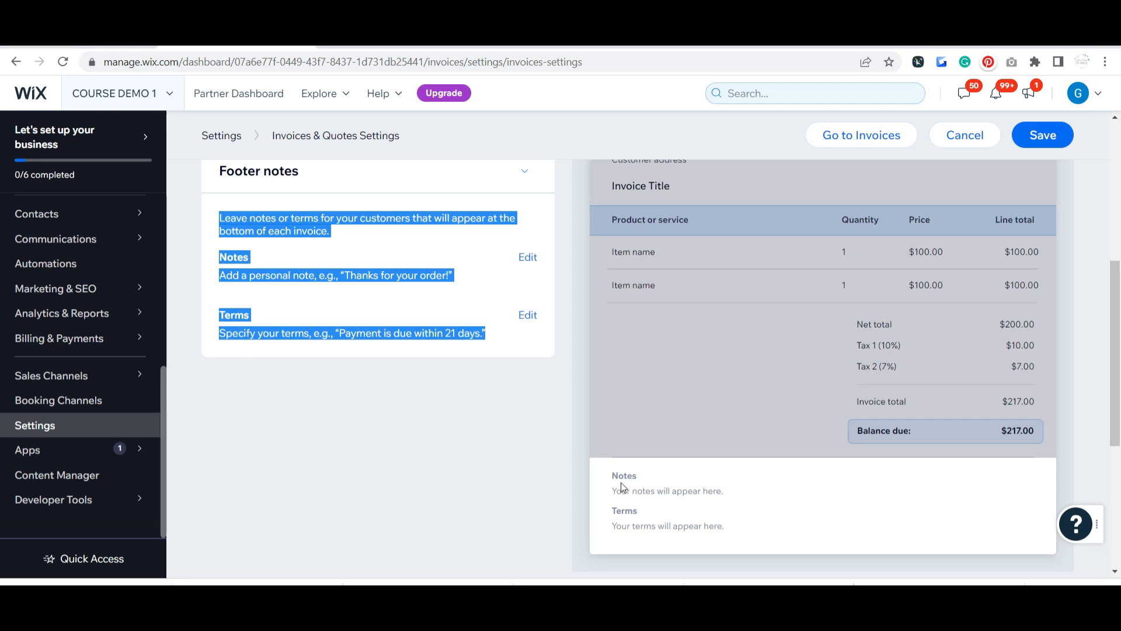
mouse_move(501, 499)
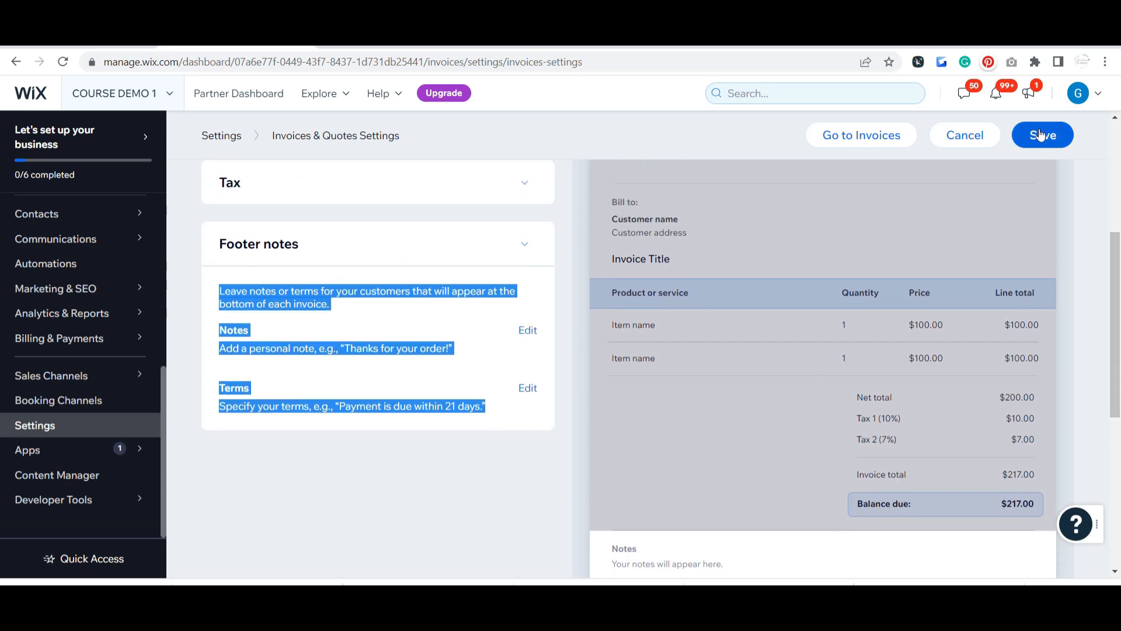
left_click(1041, 135)
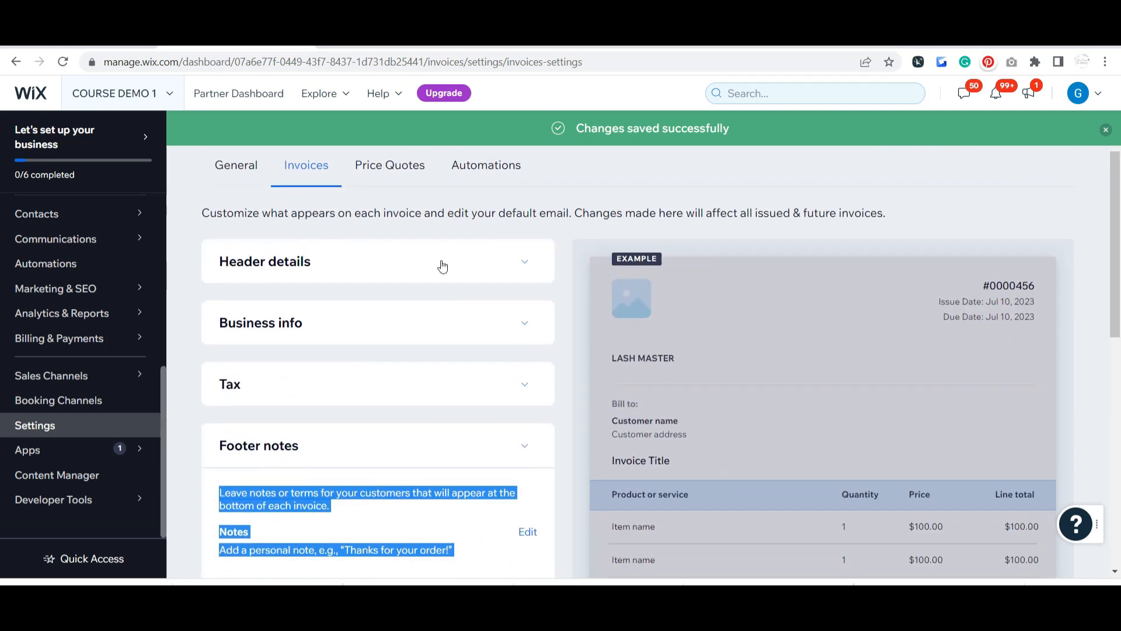
left_click(390, 164)
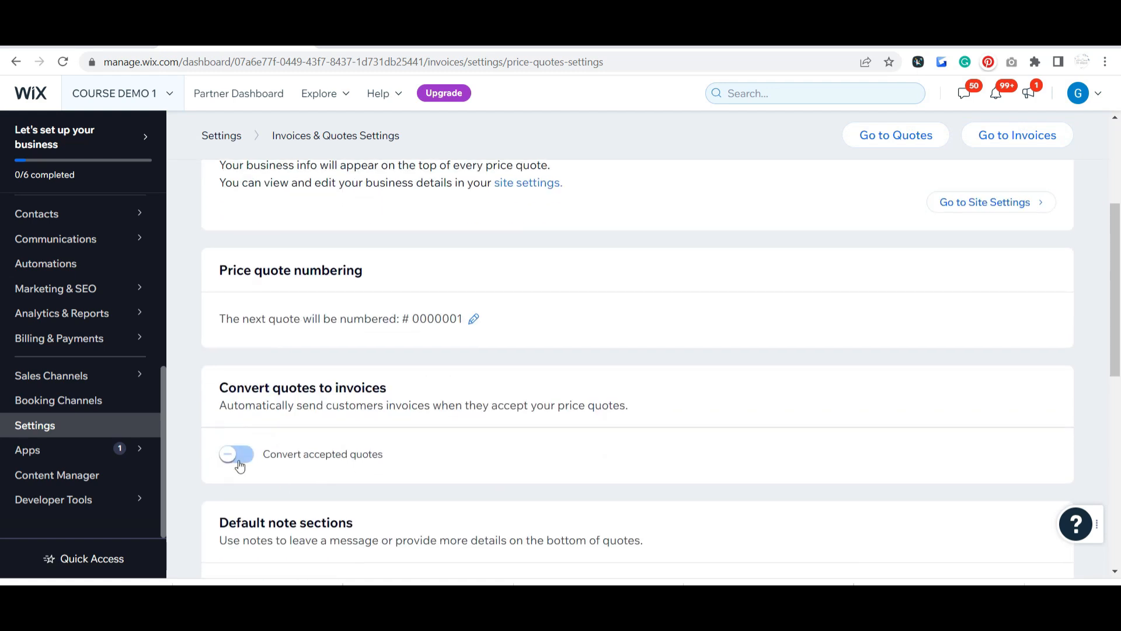
left_click(236, 454)
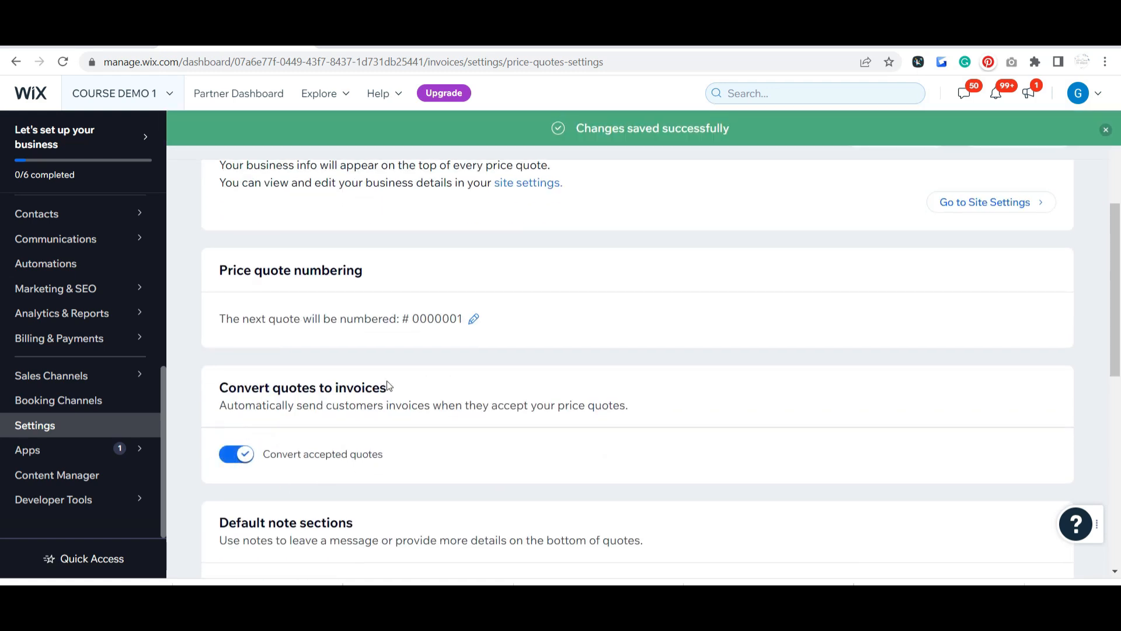
scroll("down", 3)
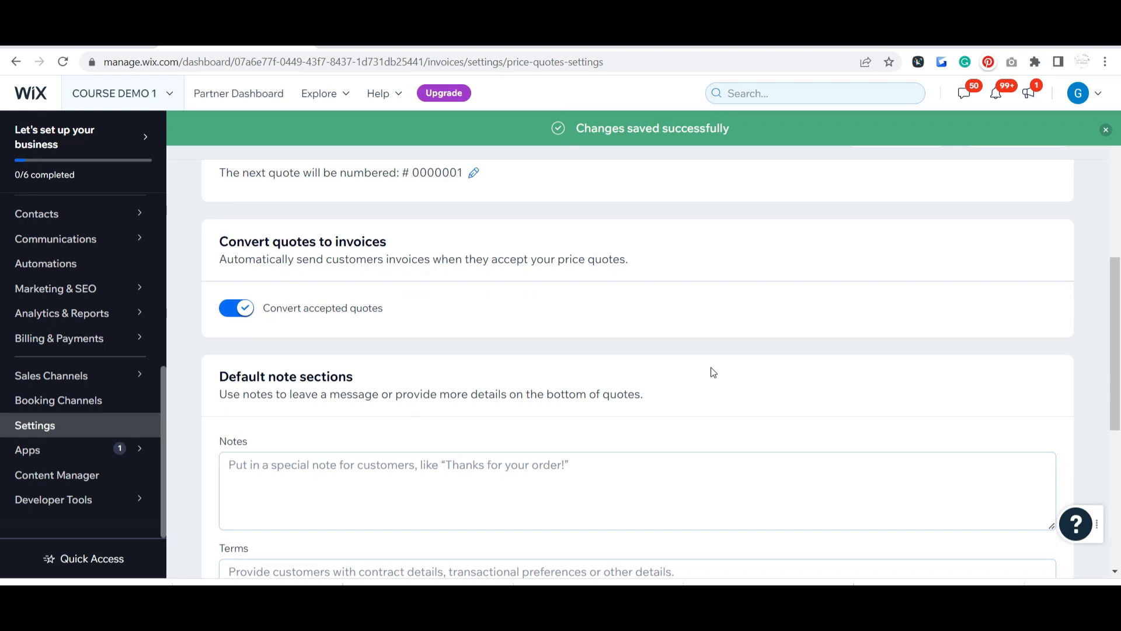
mouse_move(712, 370)
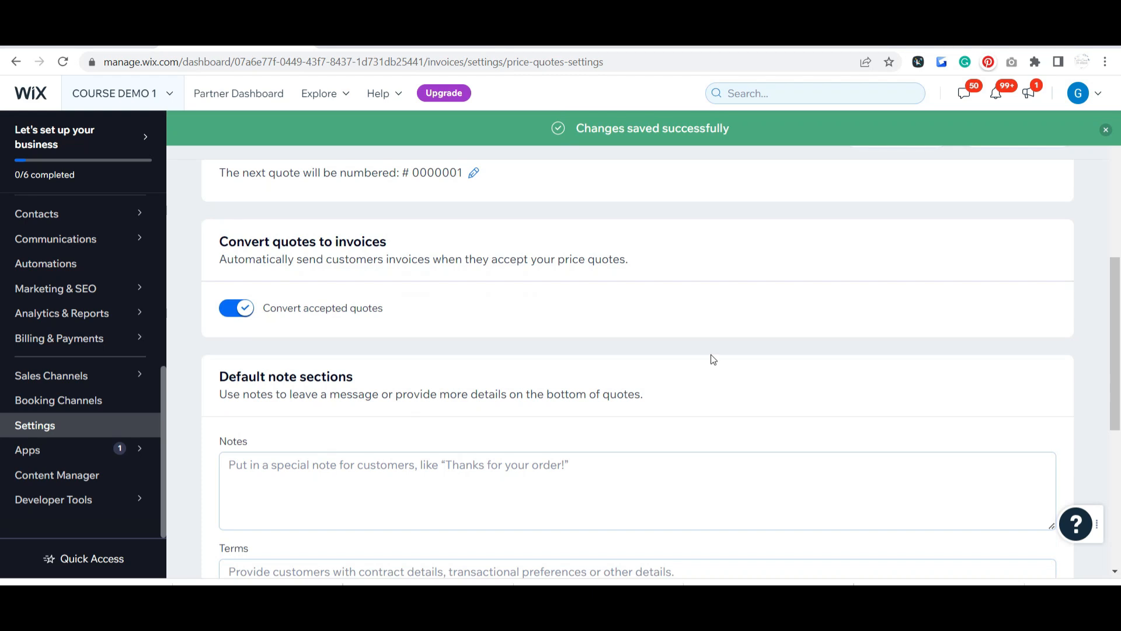
scroll("down", 3)
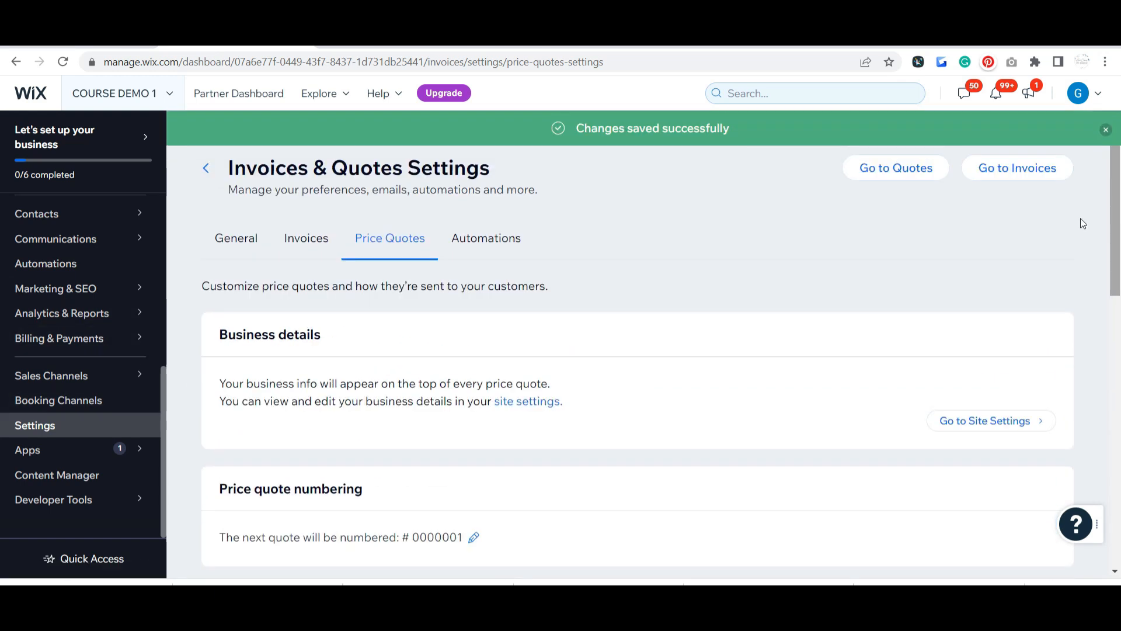
mouse_move(58, 337)
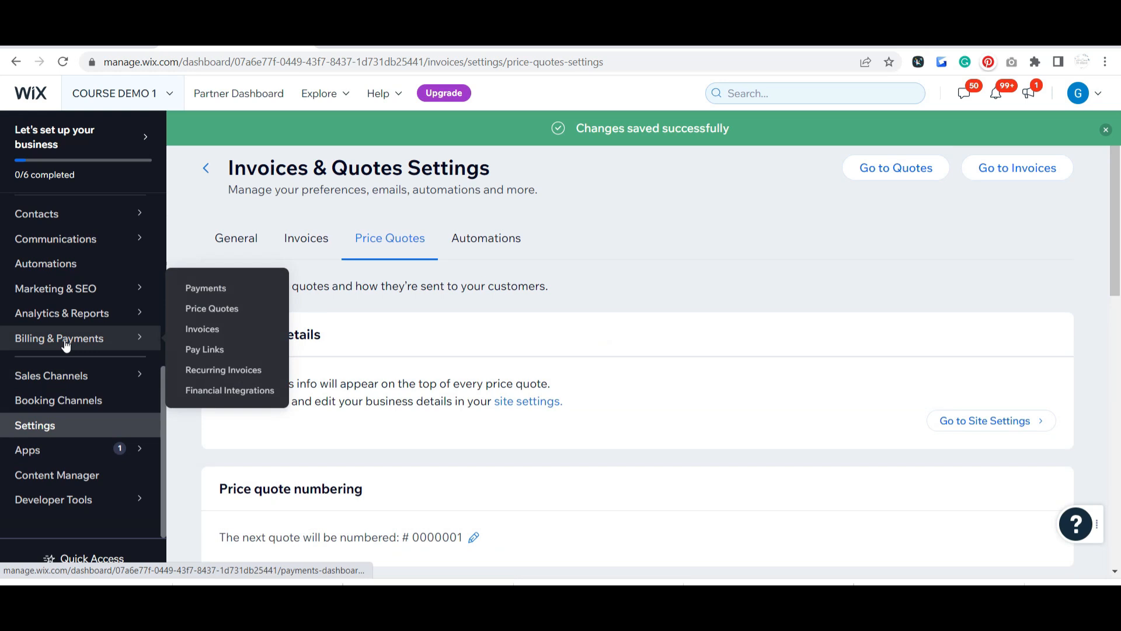
left_click(202, 328)
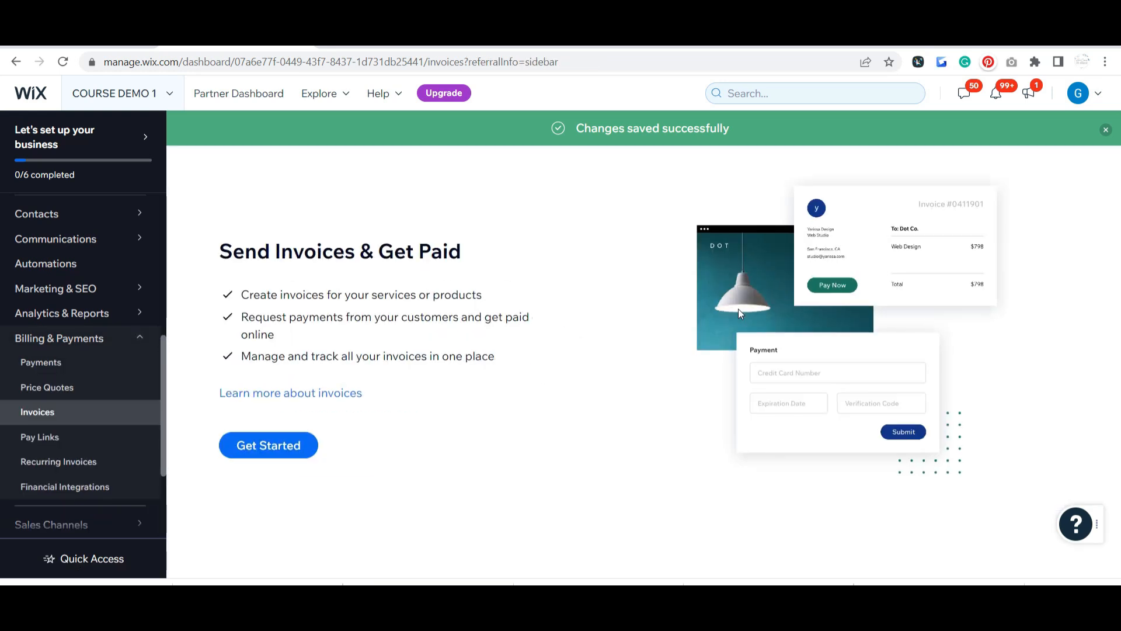
left_click(268, 445)
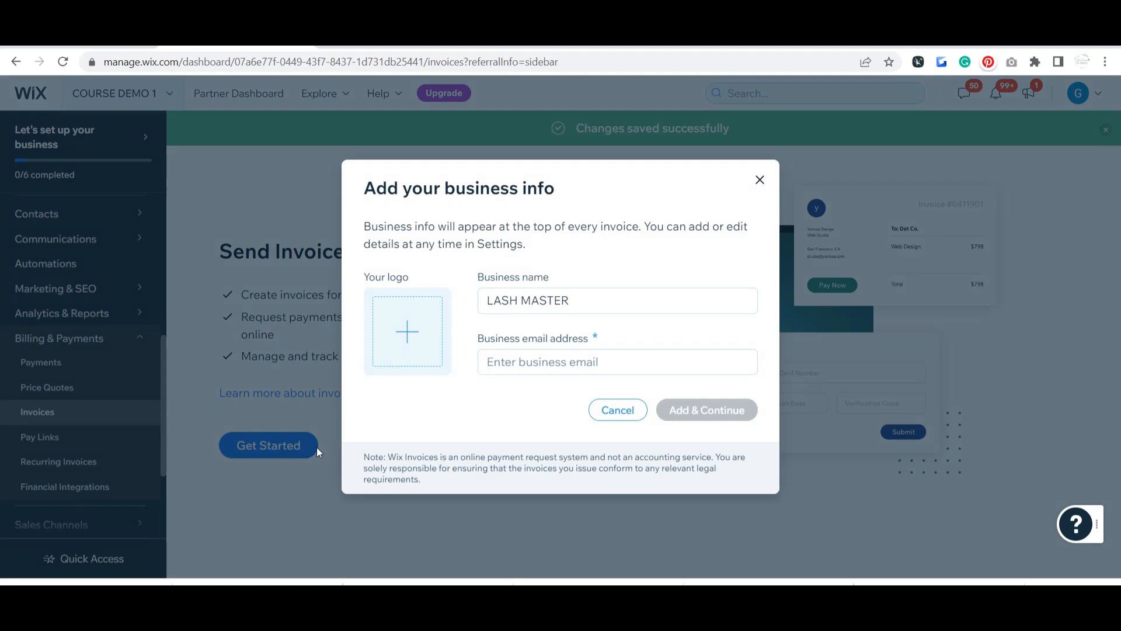
mouse_move(407, 330)
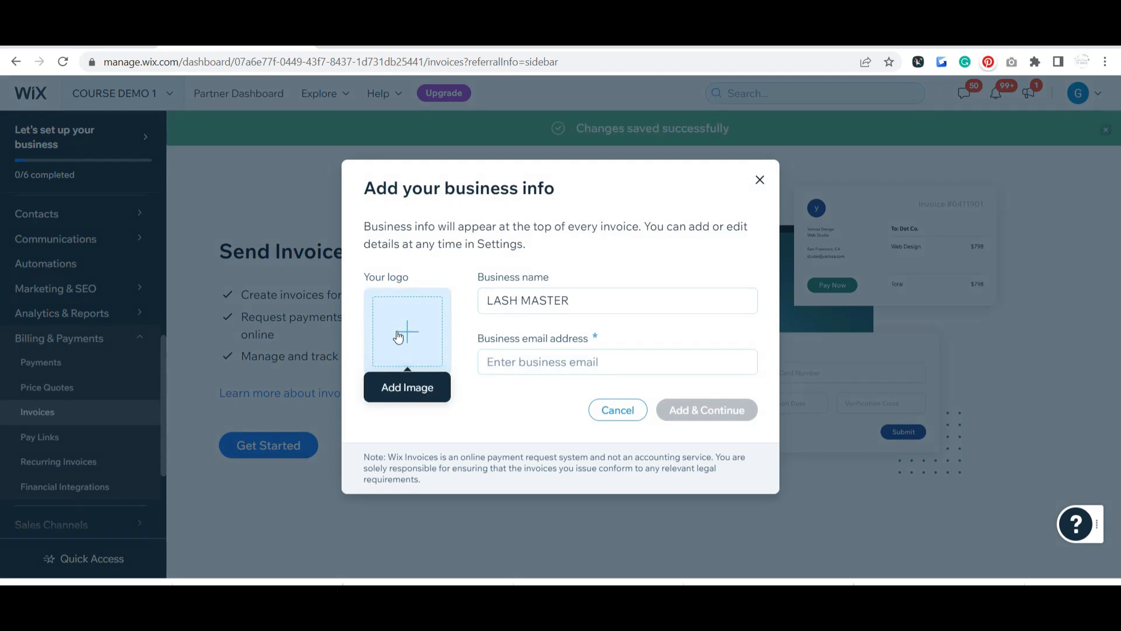
left_click(616, 361)
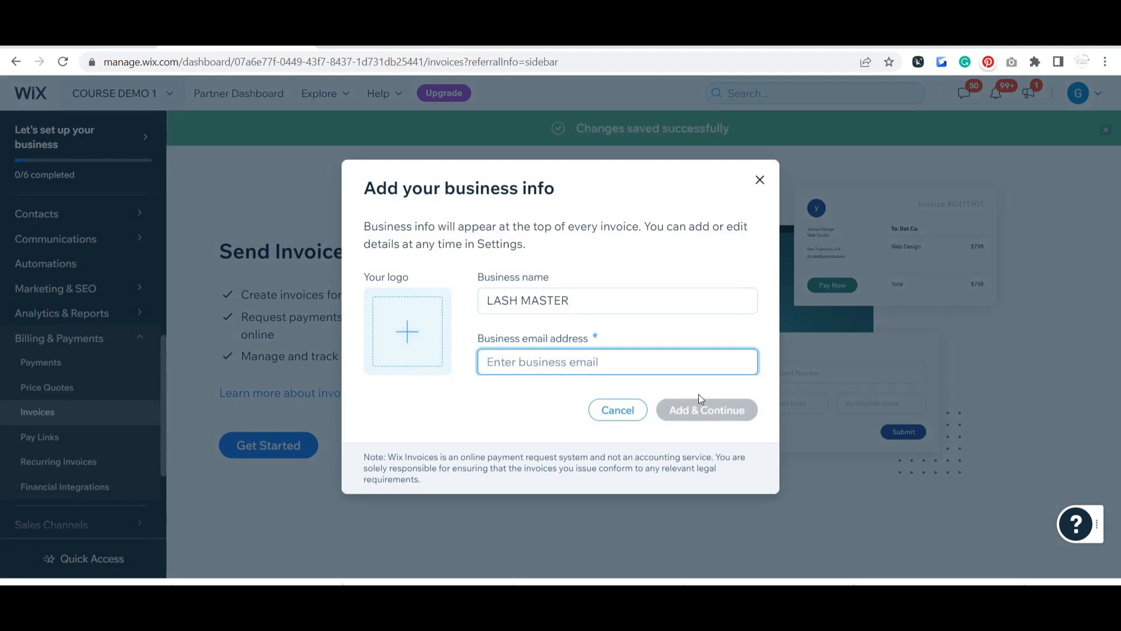
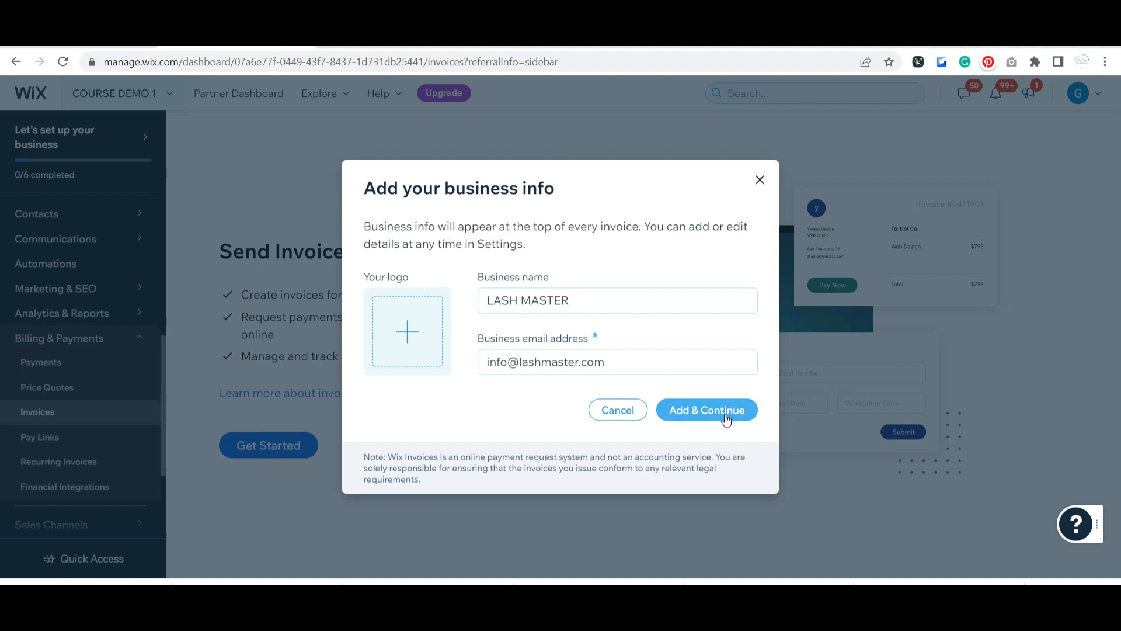
left_click(705, 410)
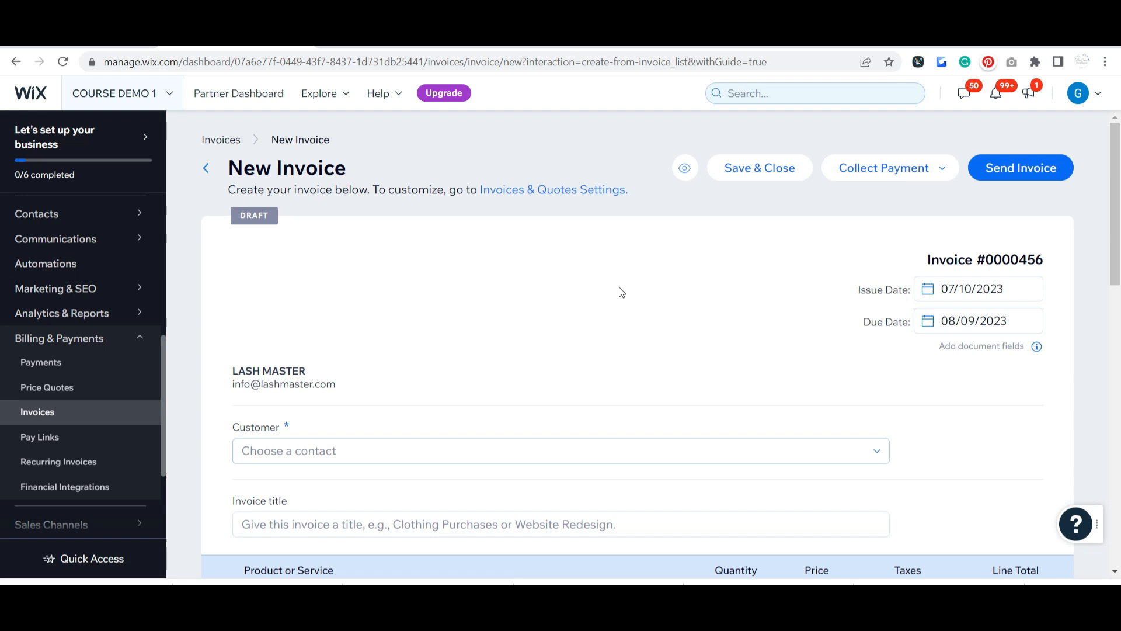
- Bill a demo customer for a line item named 'Custom Invoice Item'
scroll("down", 3)
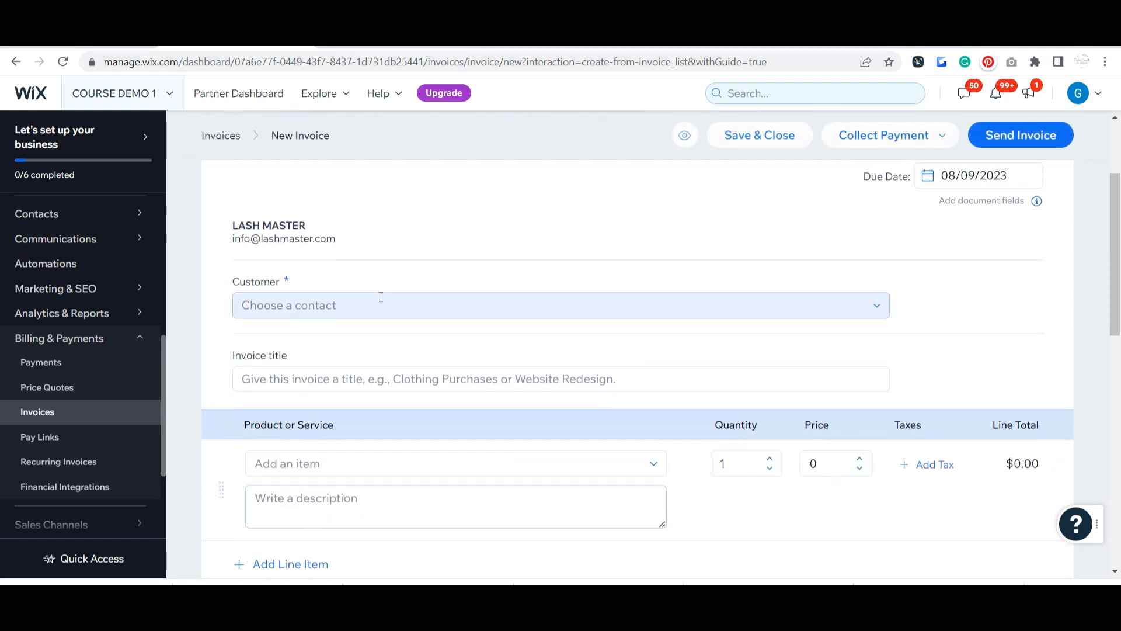
left_click(560, 305)
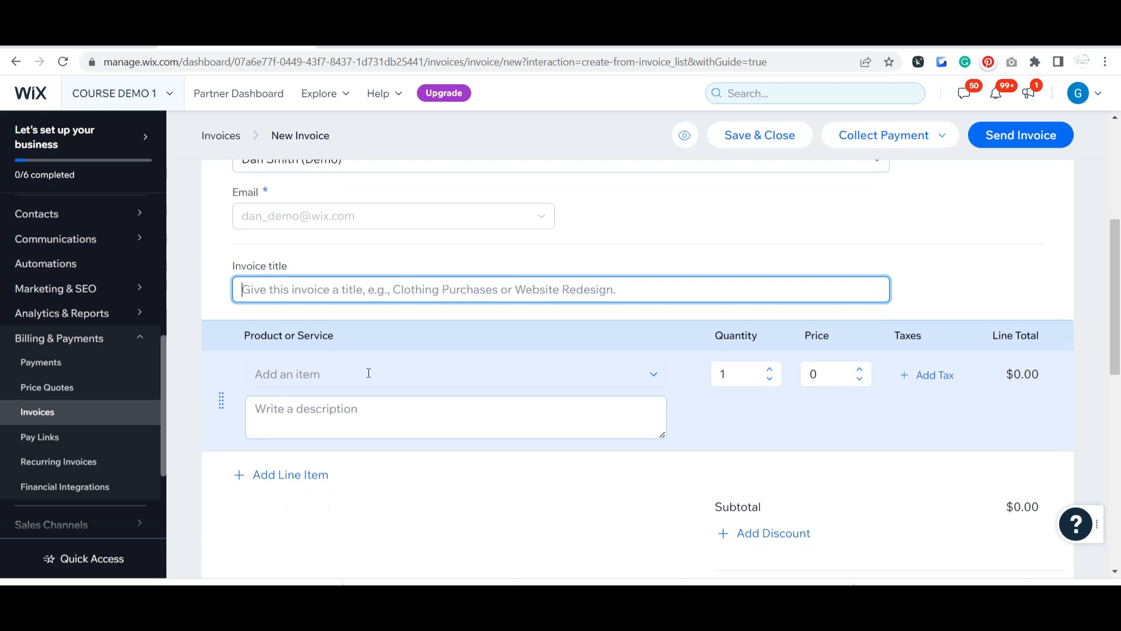
left_click(455, 374)
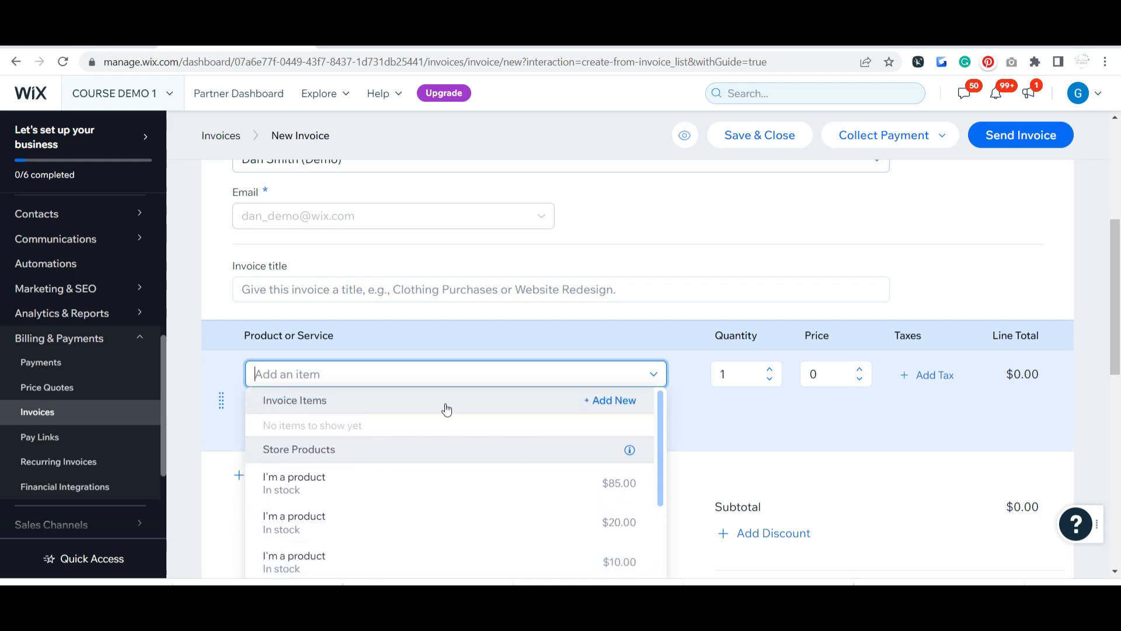
left_click(609, 400)
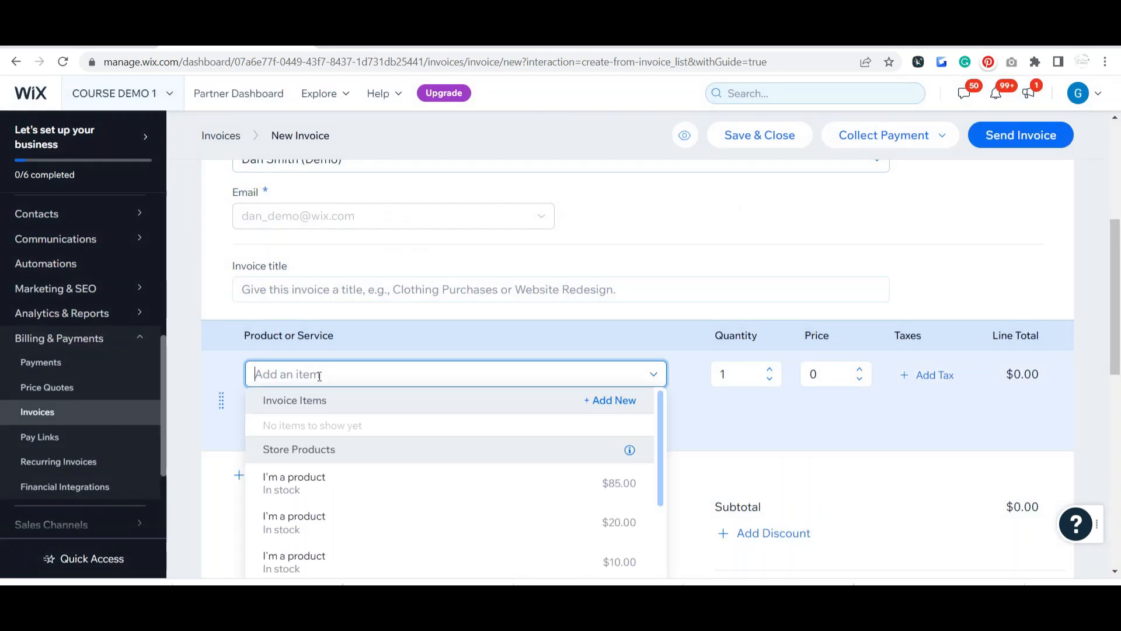
type("Custom In")
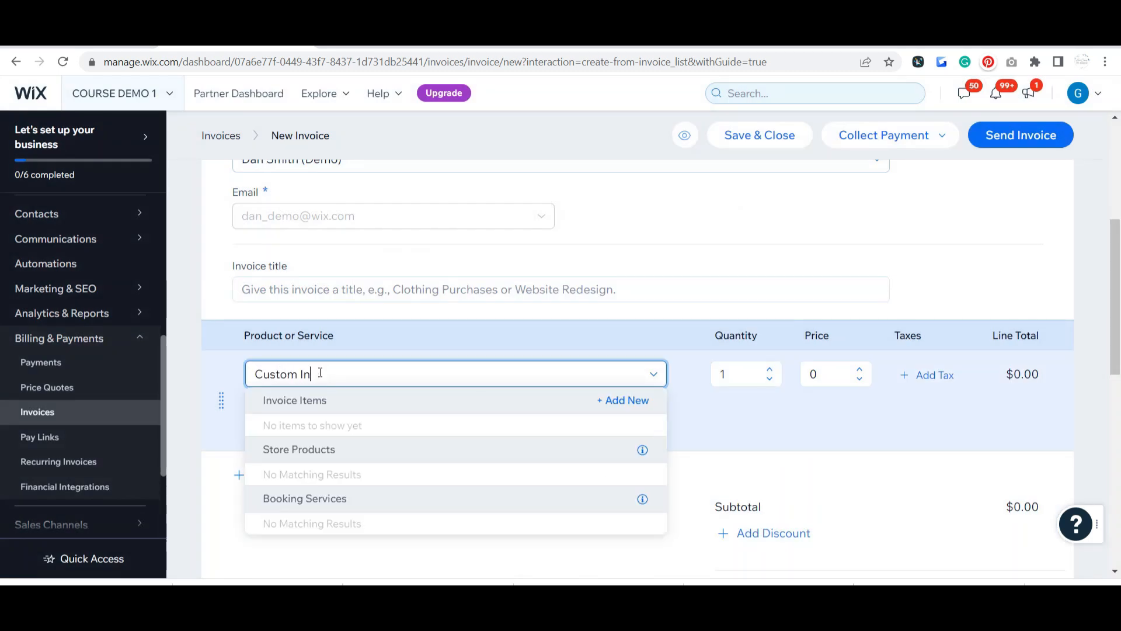
type("voice Item")
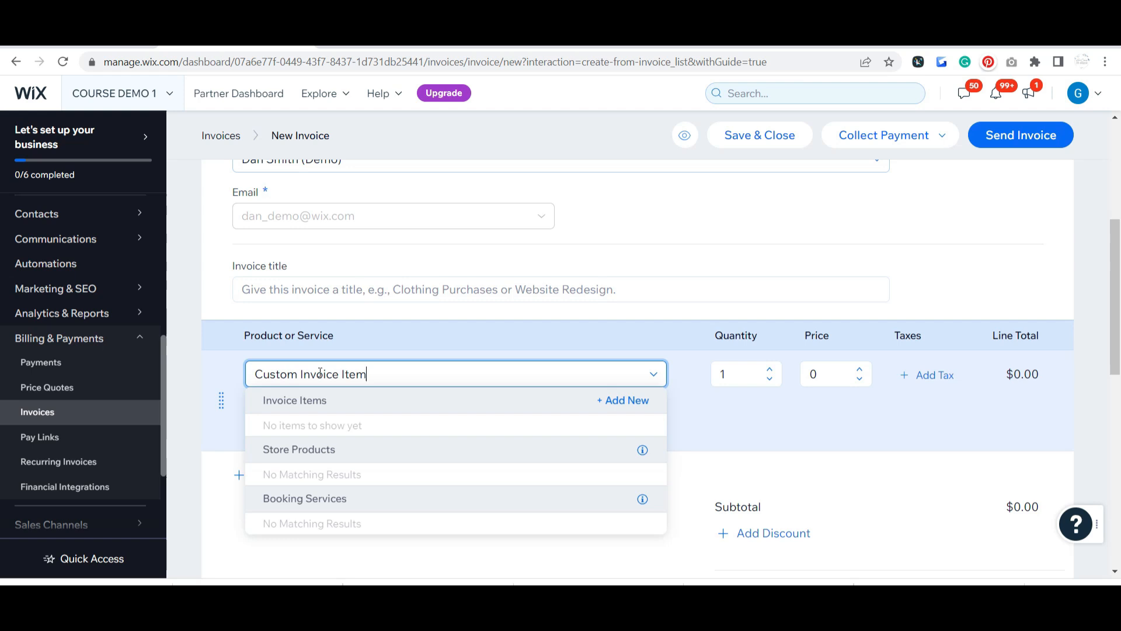
left_click(632, 289)
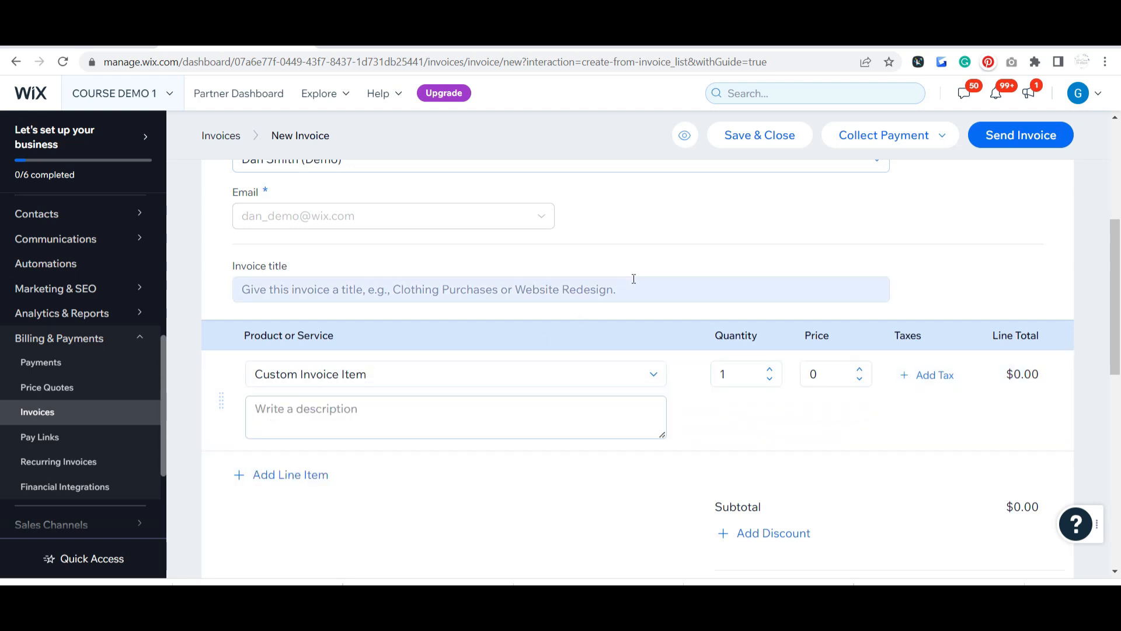
- Price the line item at $500 and review the $500.00 balance due
left_click(455, 418)
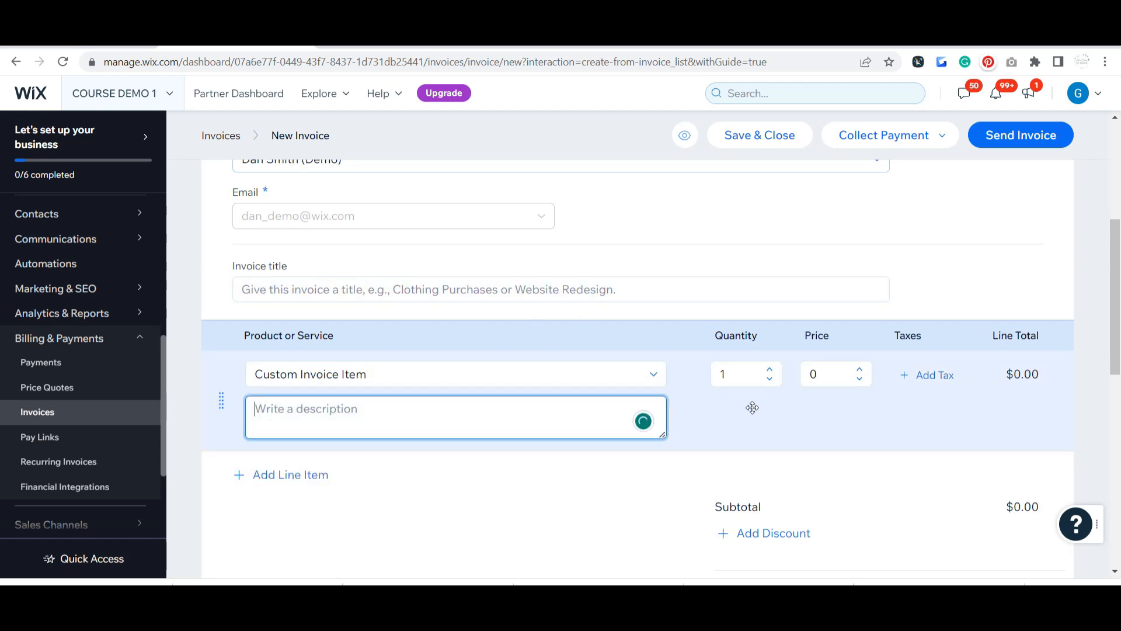
type("500")
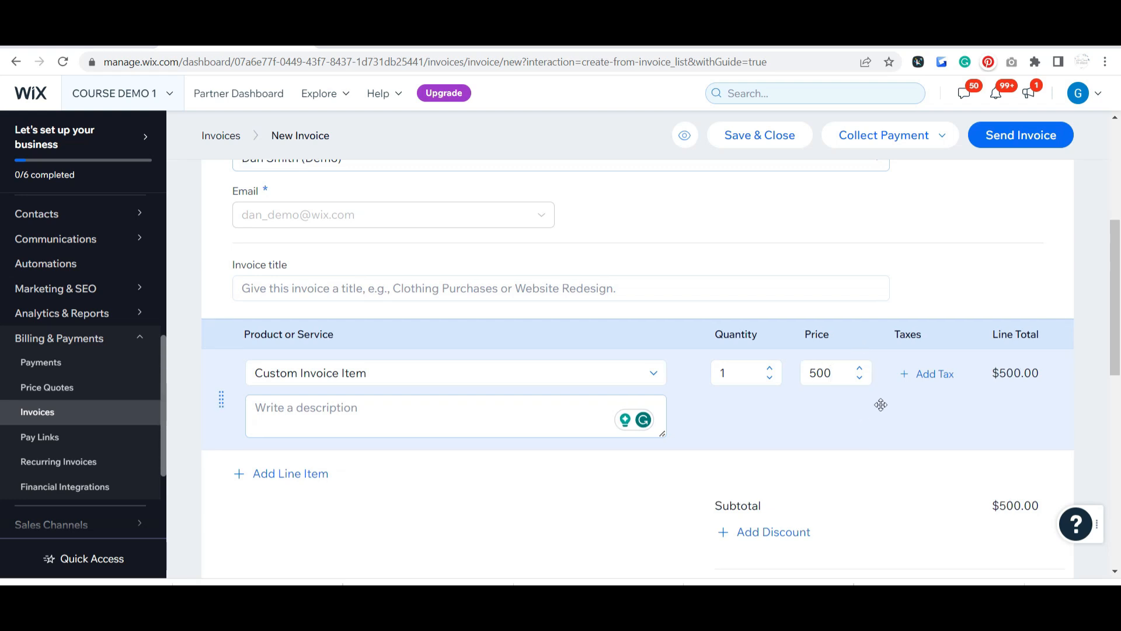
scroll("down", 3)
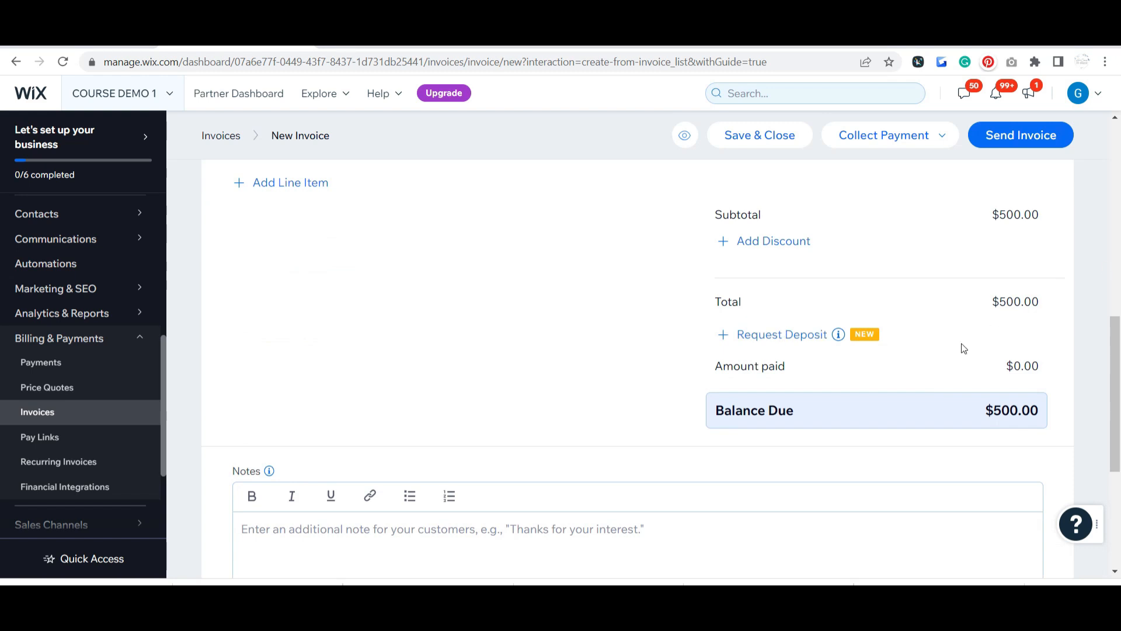
scroll("down", 3)
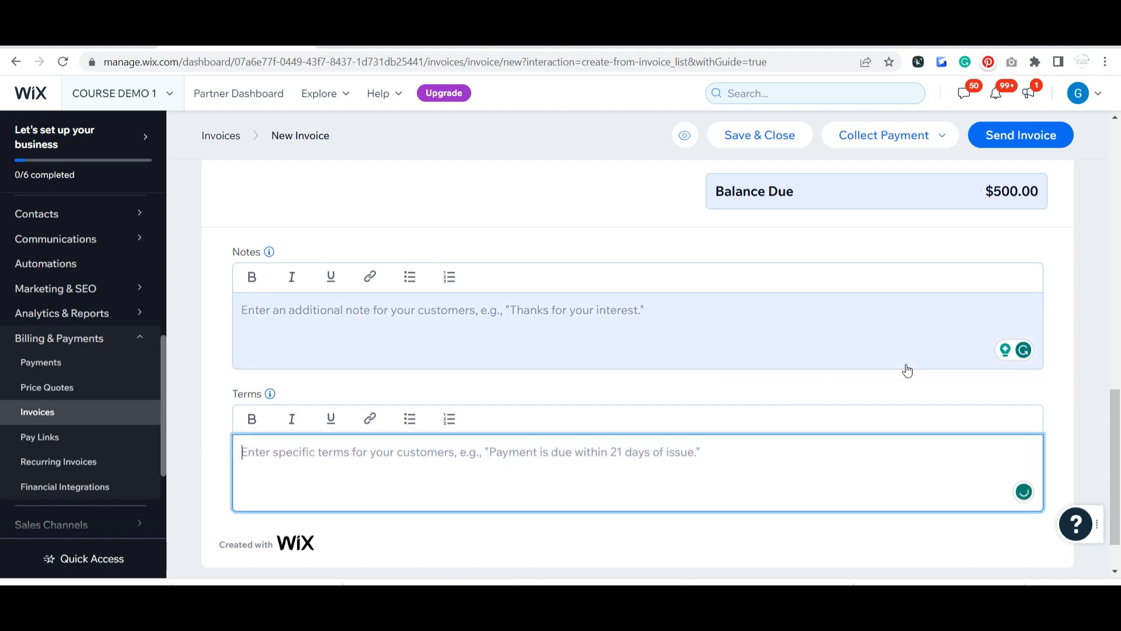
scroll("up", 3)
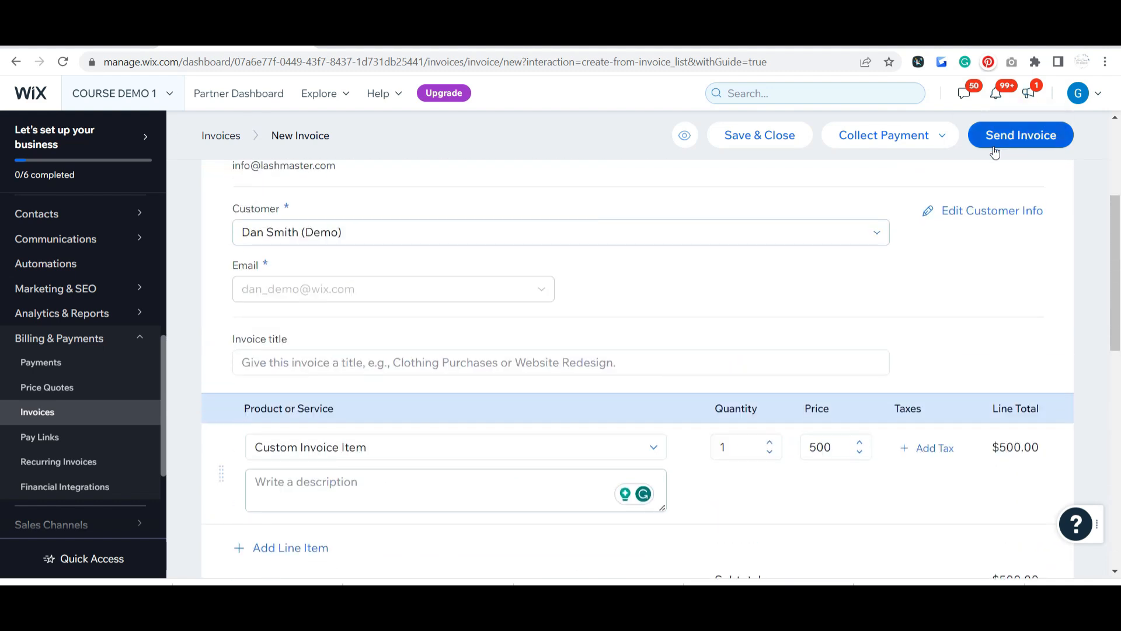
- Preview the send message for invoice #0000456 and back out, keeping the $500 draft
left_click(1020, 134)
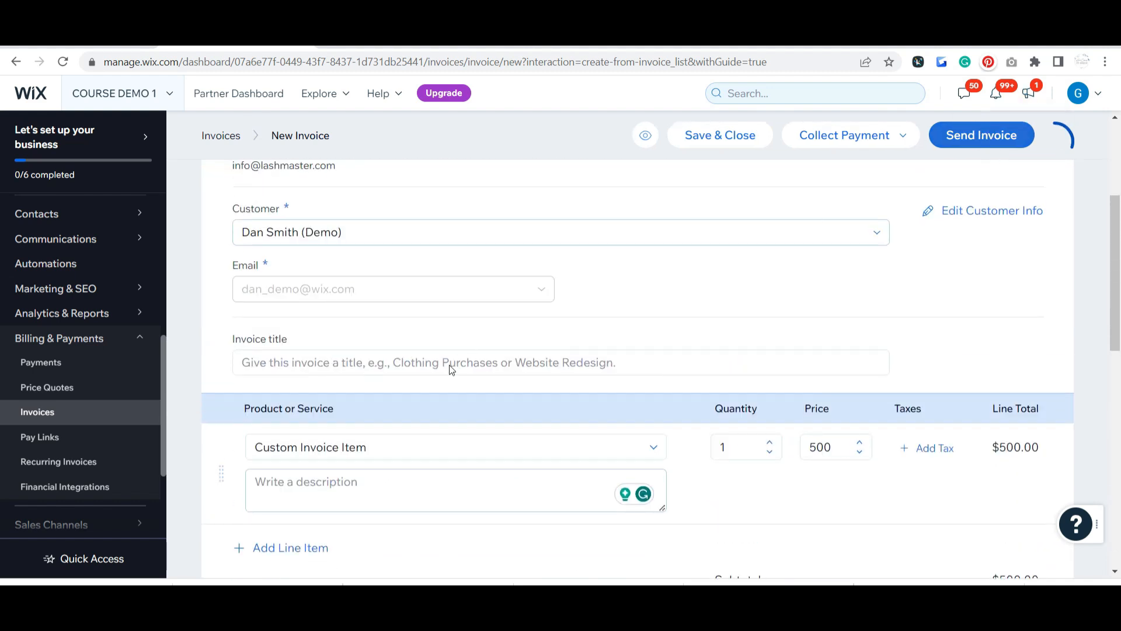
left_click(982, 135)
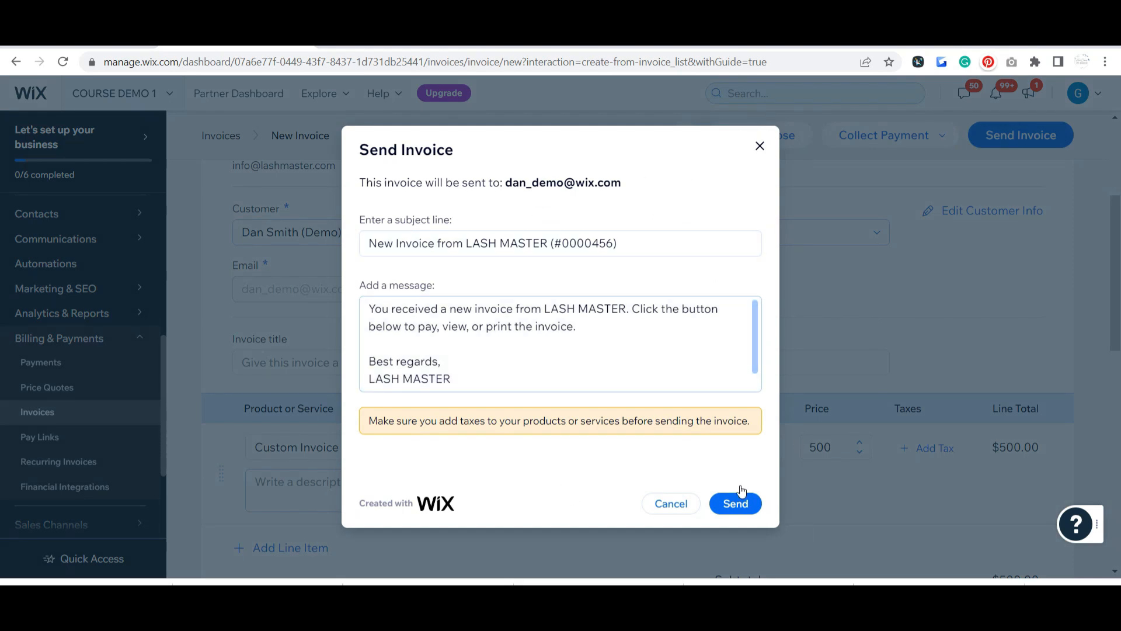
left_click(505, 354)
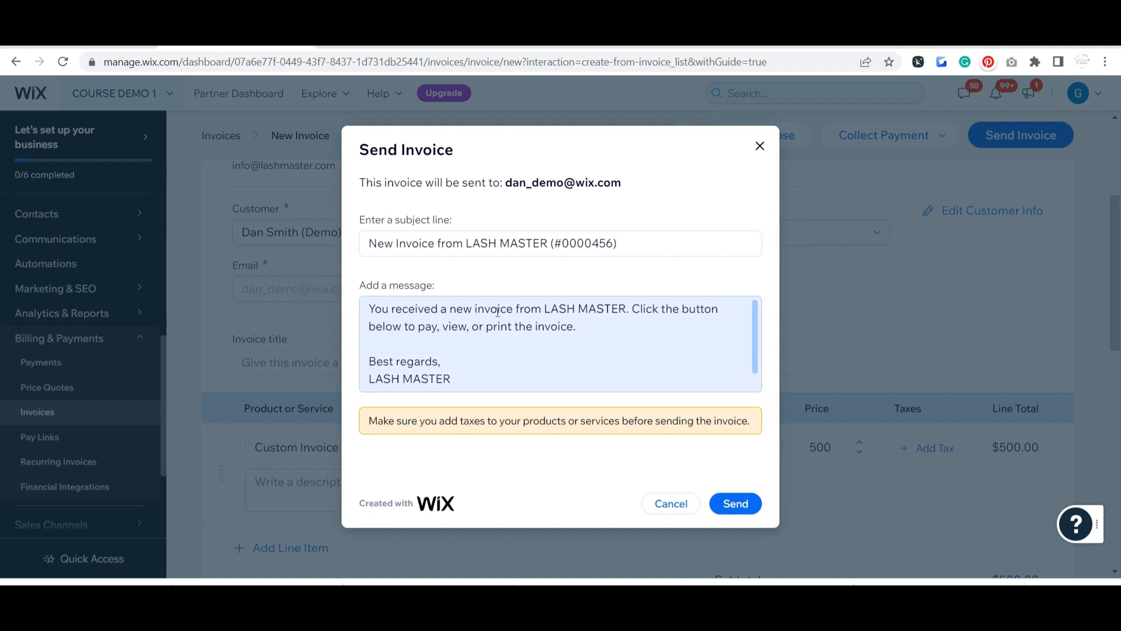
left_click(759, 146)
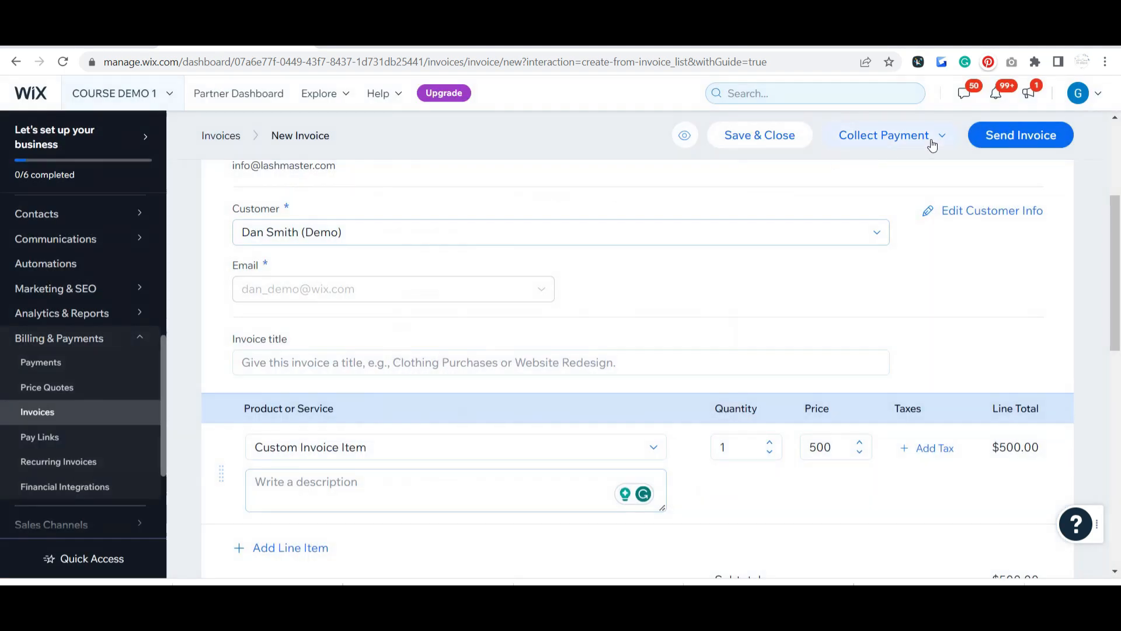
left_click(889, 135)
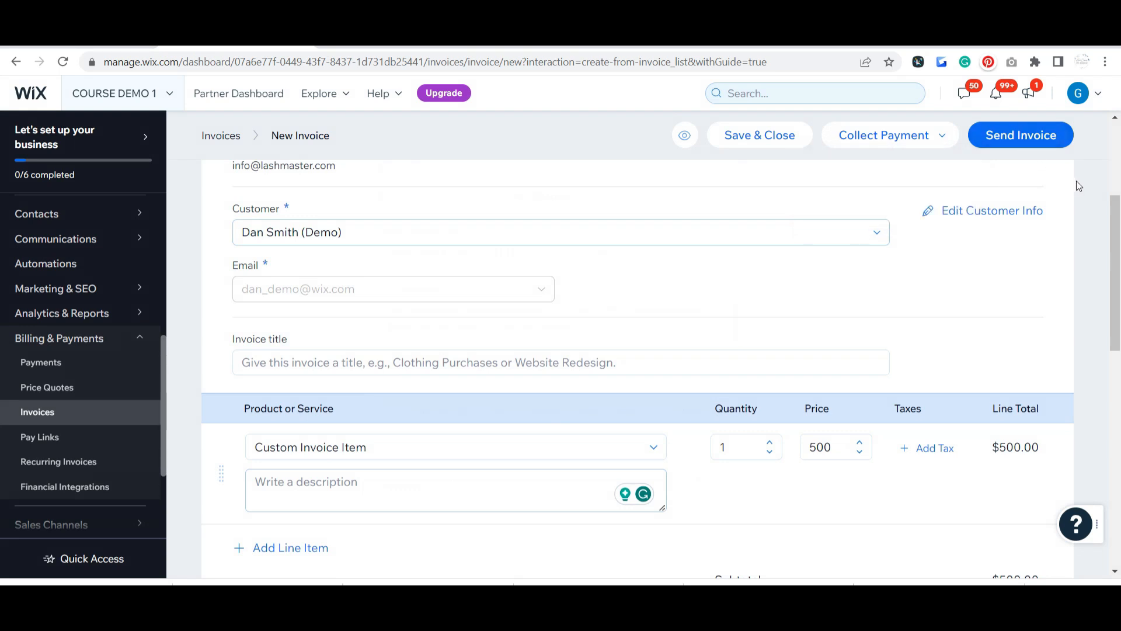
mouse_move(913, 170)
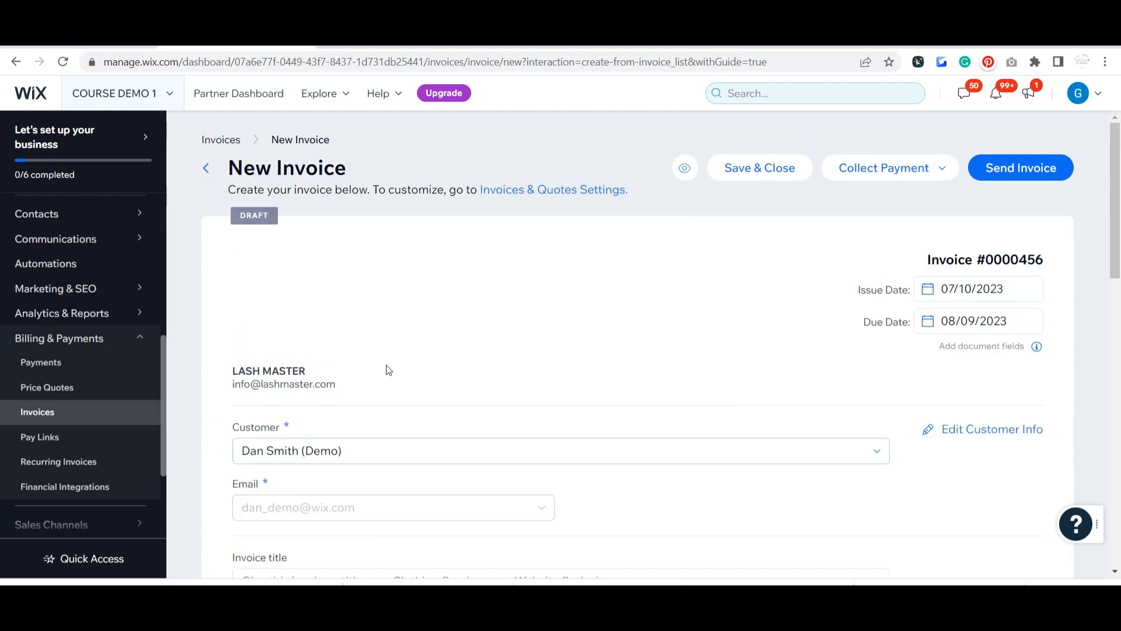
- Leave the draft unsaved and open the New Recurring Invoice form
scroll("down", 3)
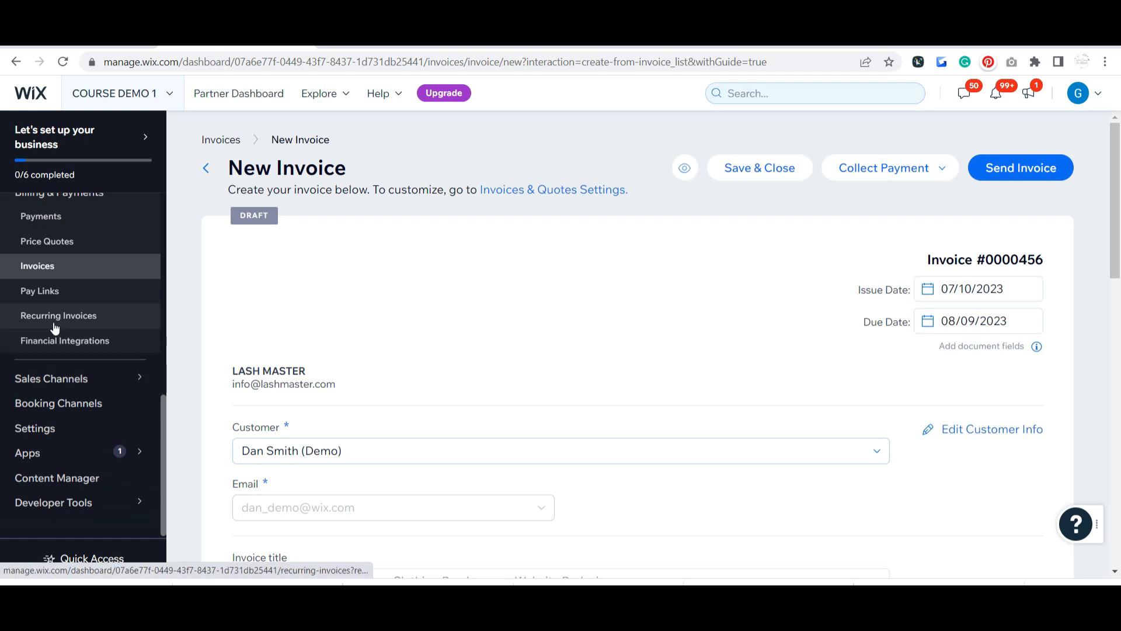
left_click(58, 316)
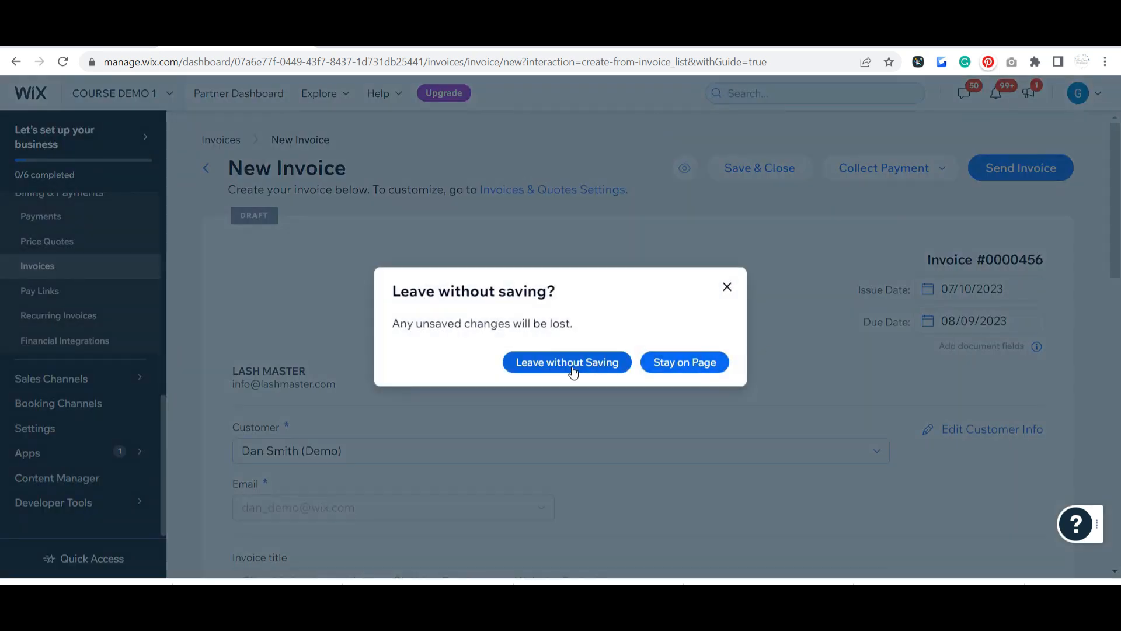
left_click(565, 362)
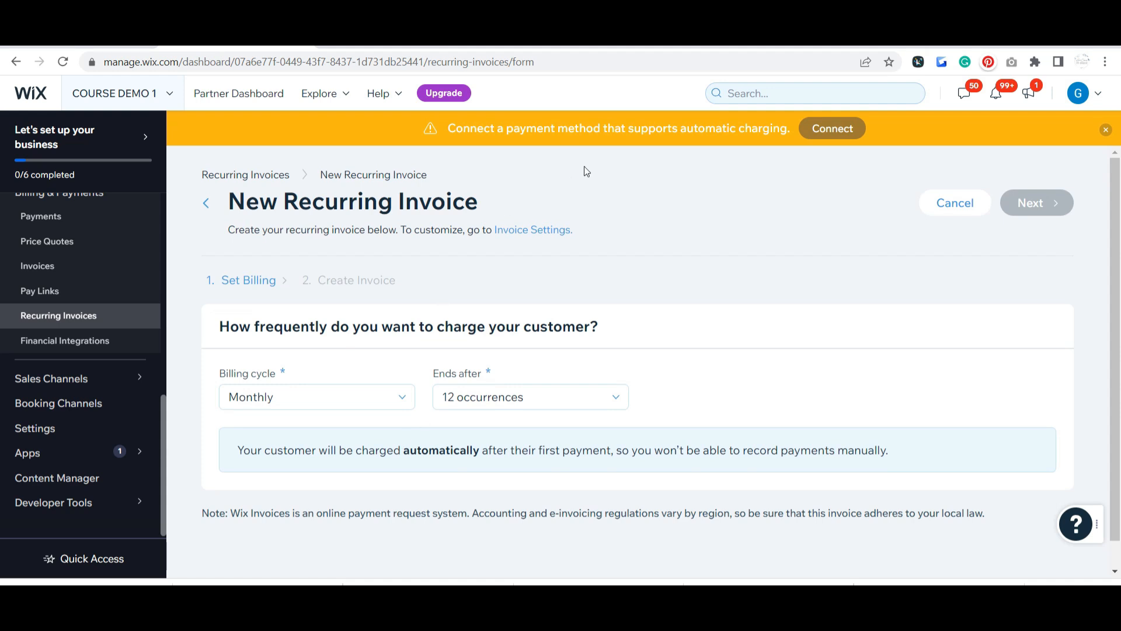
mouse_move(611, 222)
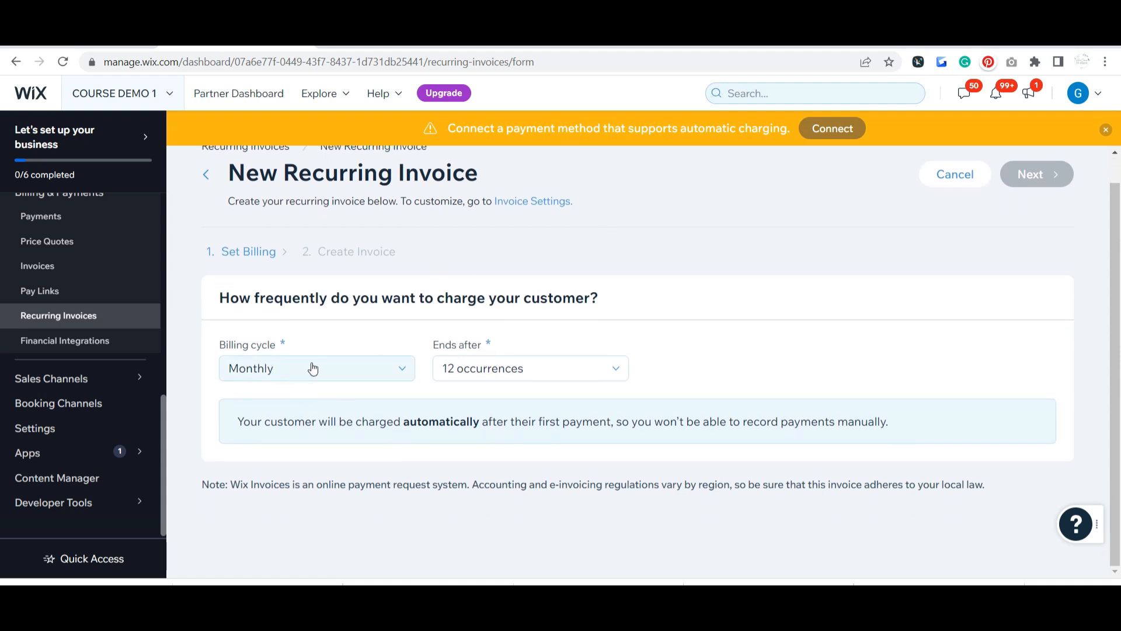
- Try ending billing after a custom 5 occurrences, then settle on 3 occurrences monthly
left_click(530, 368)
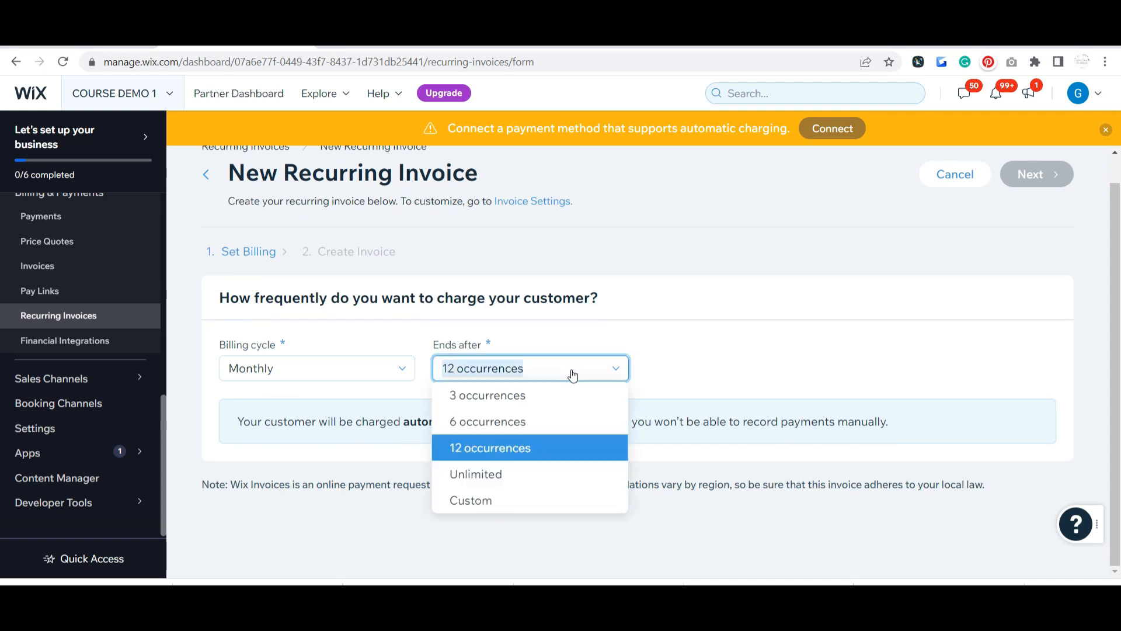
left_click(470, 500)
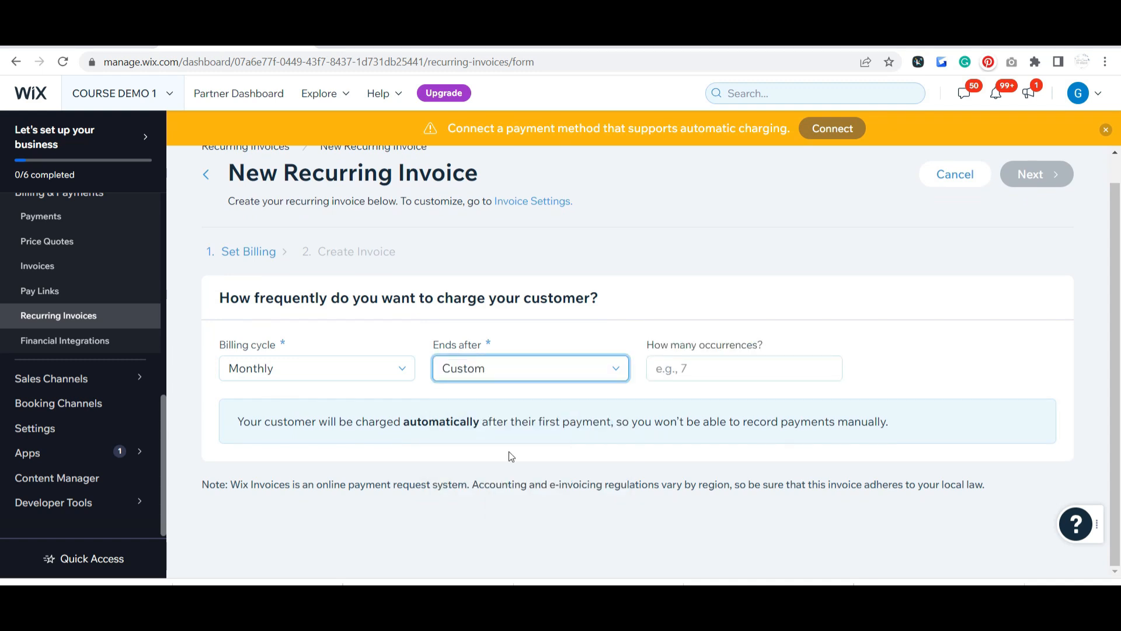
type("5")
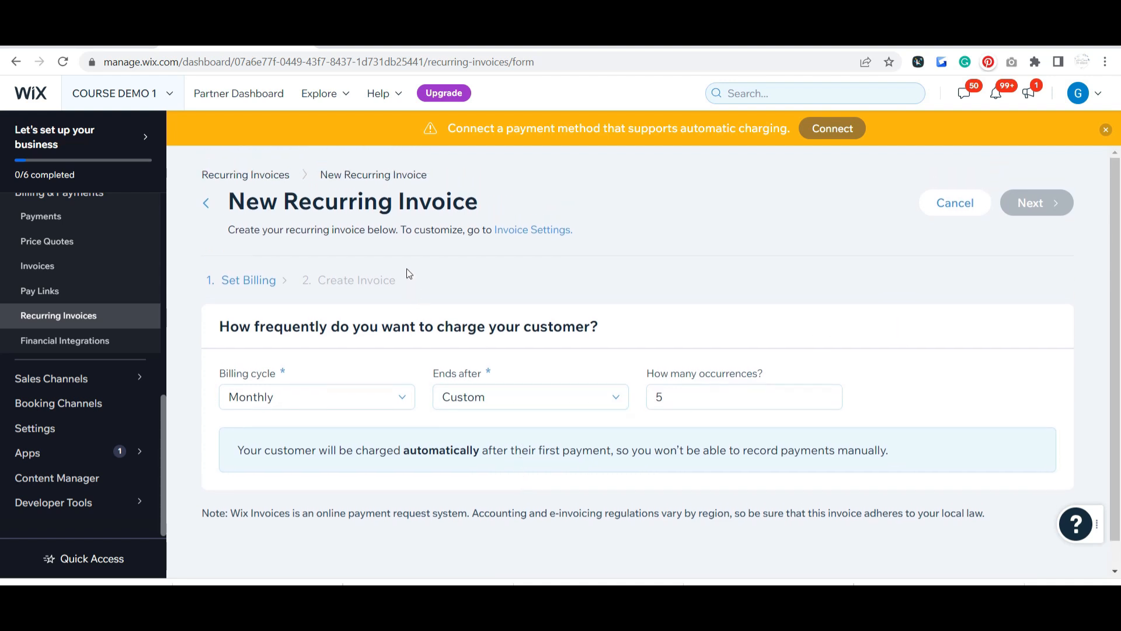
left_click(531, 397)
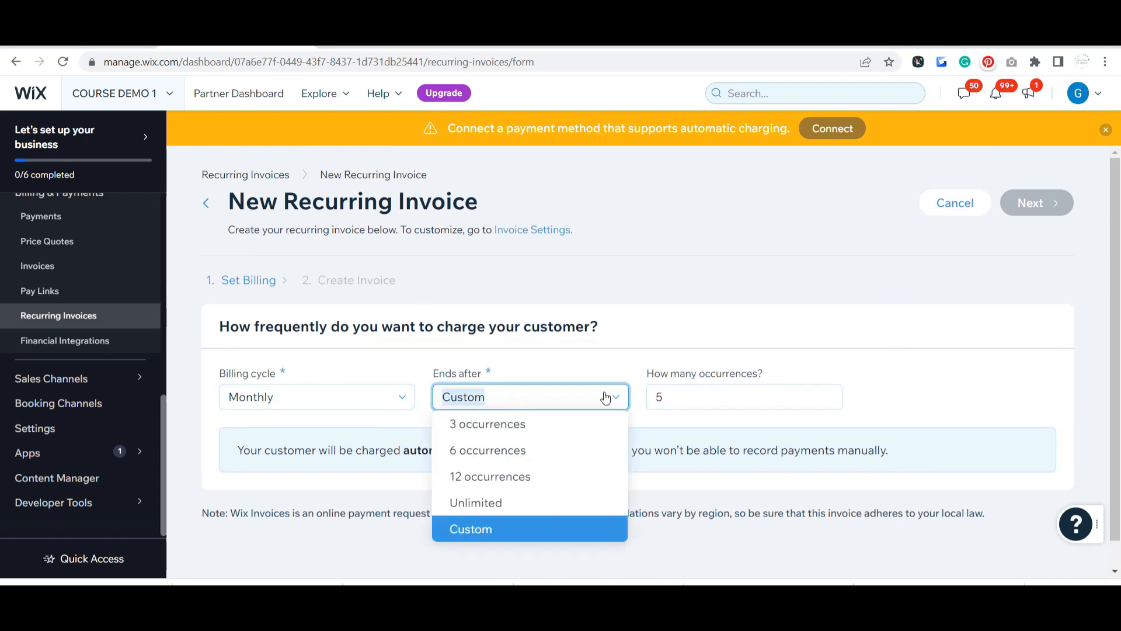
left_click(316, 397)
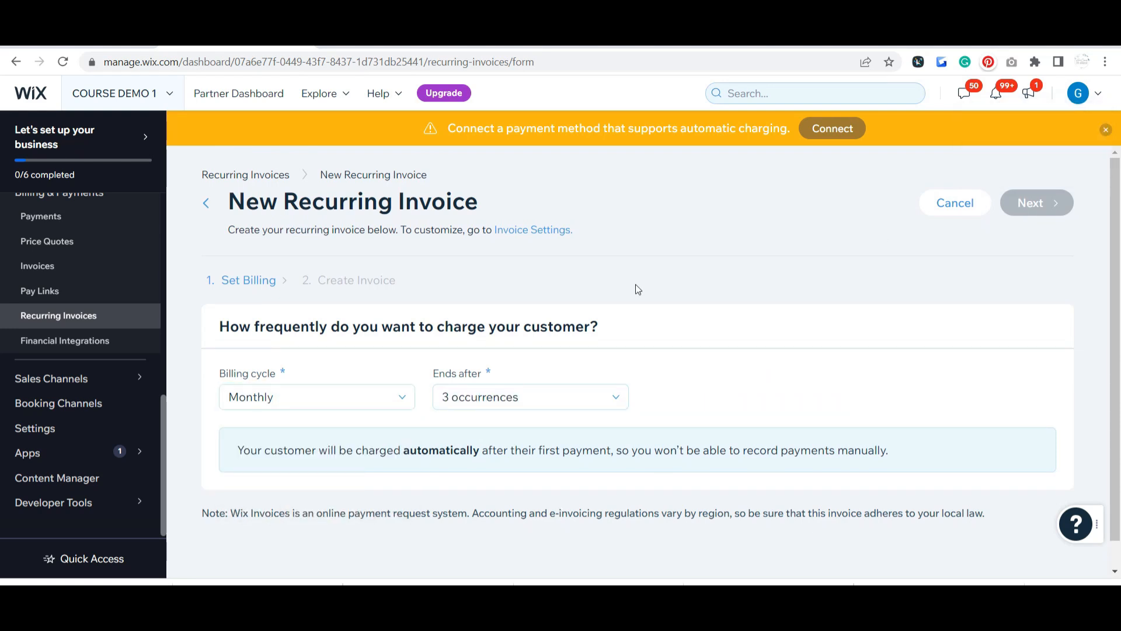
left_click(1104, 128)
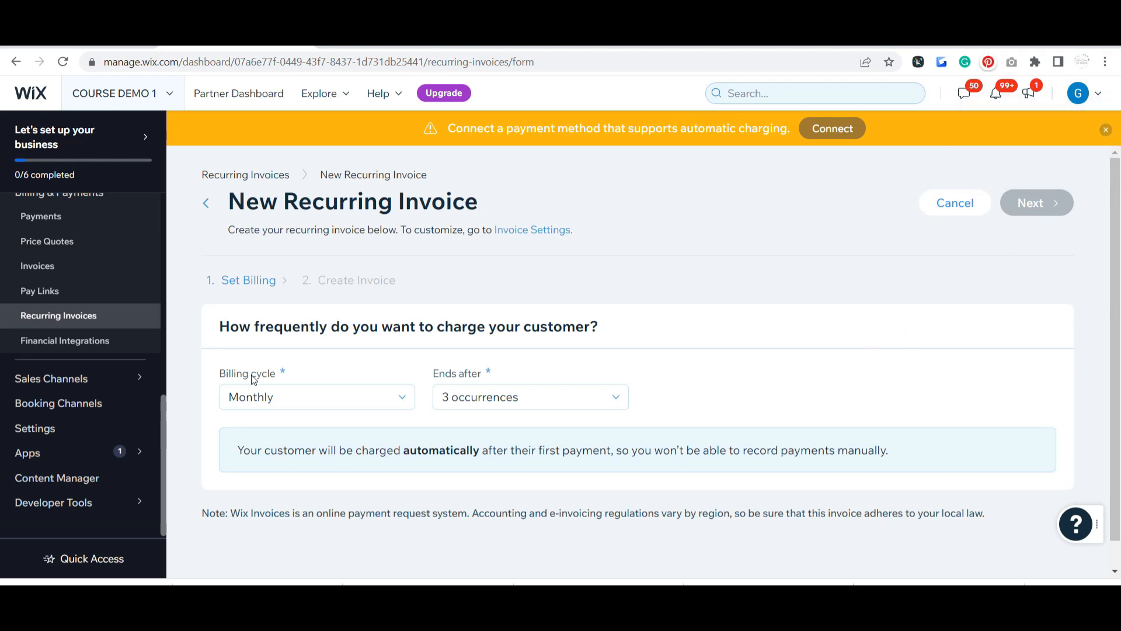
mouse_move(691, 357)
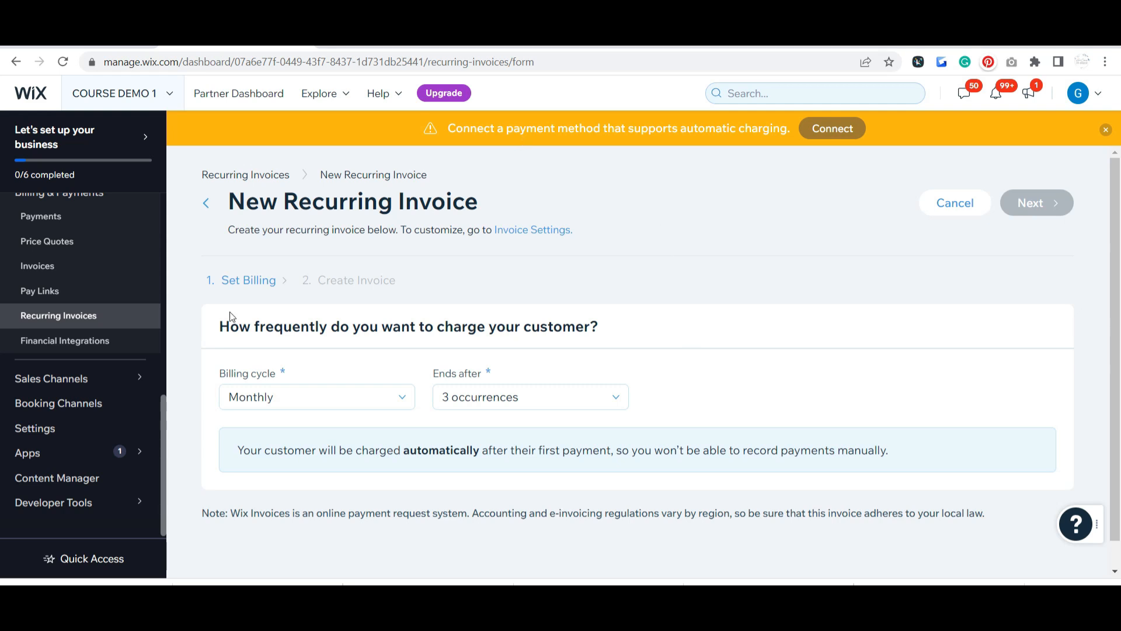
left_click(317, 398)
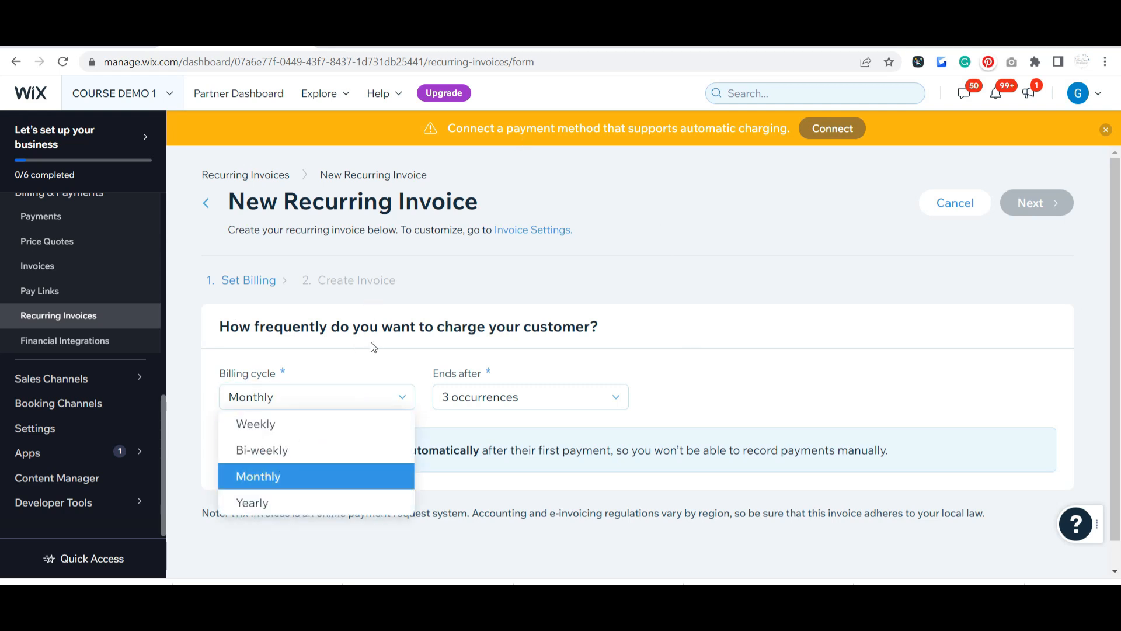
left_click(258, 476)
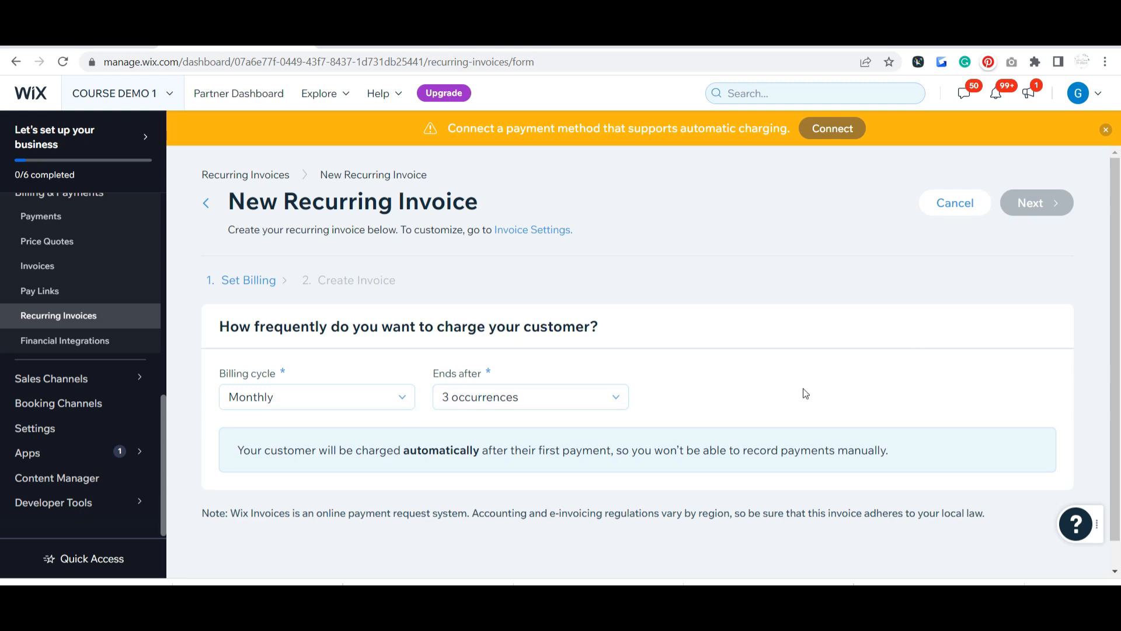
mouse_move(831, 385)
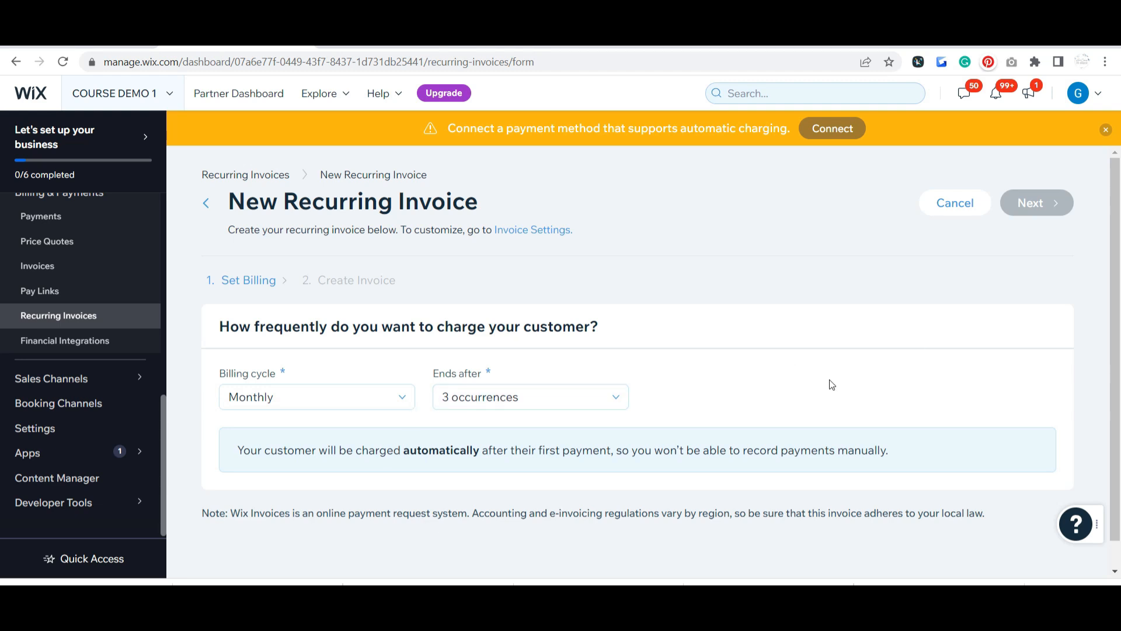
mouse_move(47, 241)
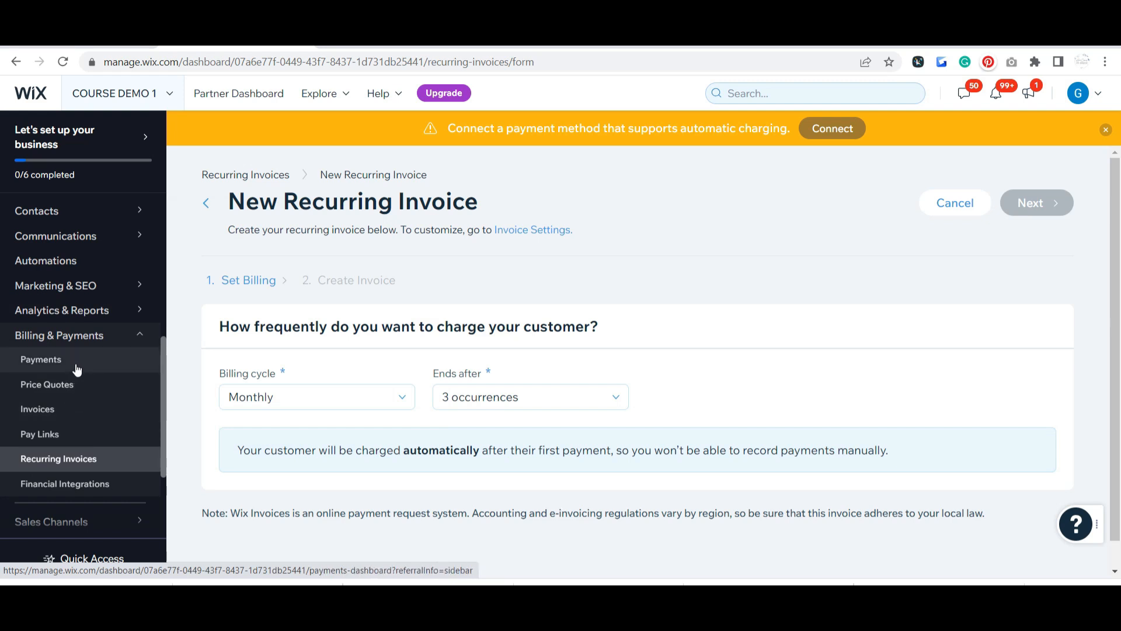
- Abandon the unsaved recurring invoice and return to the site Settings overview
left_click(34, 425)
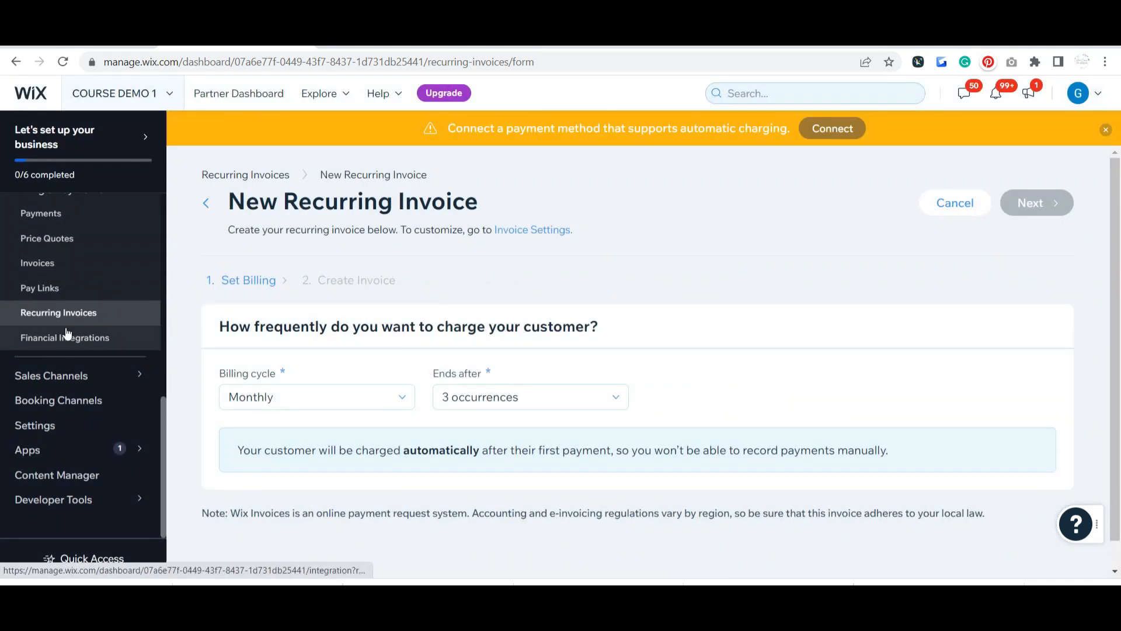
scroll("up", 3)
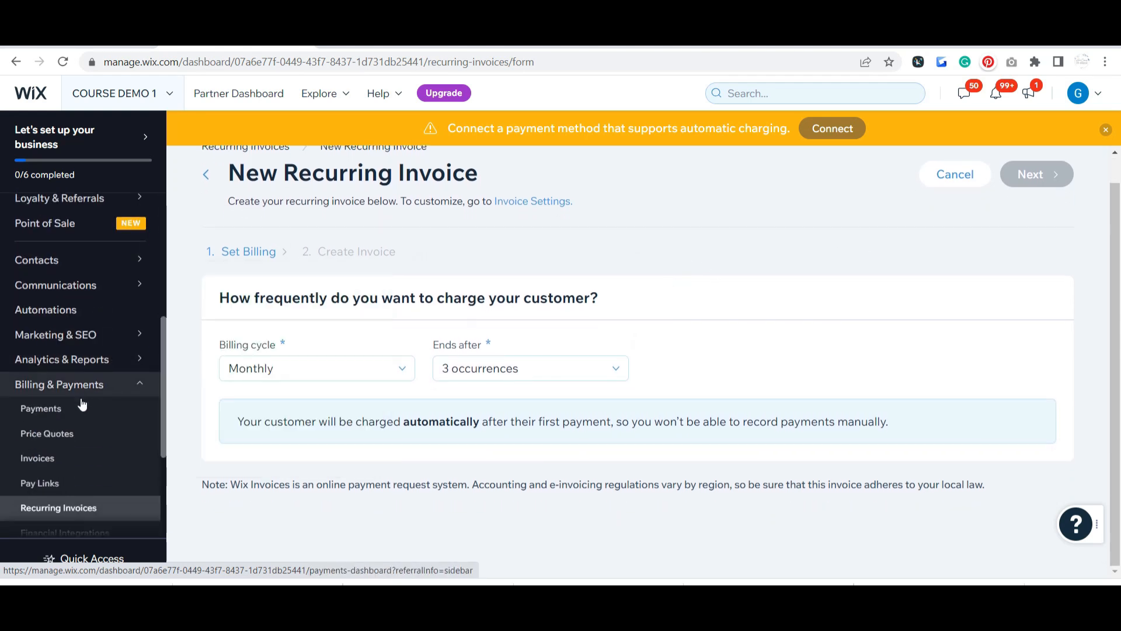
scroll("down", 3)
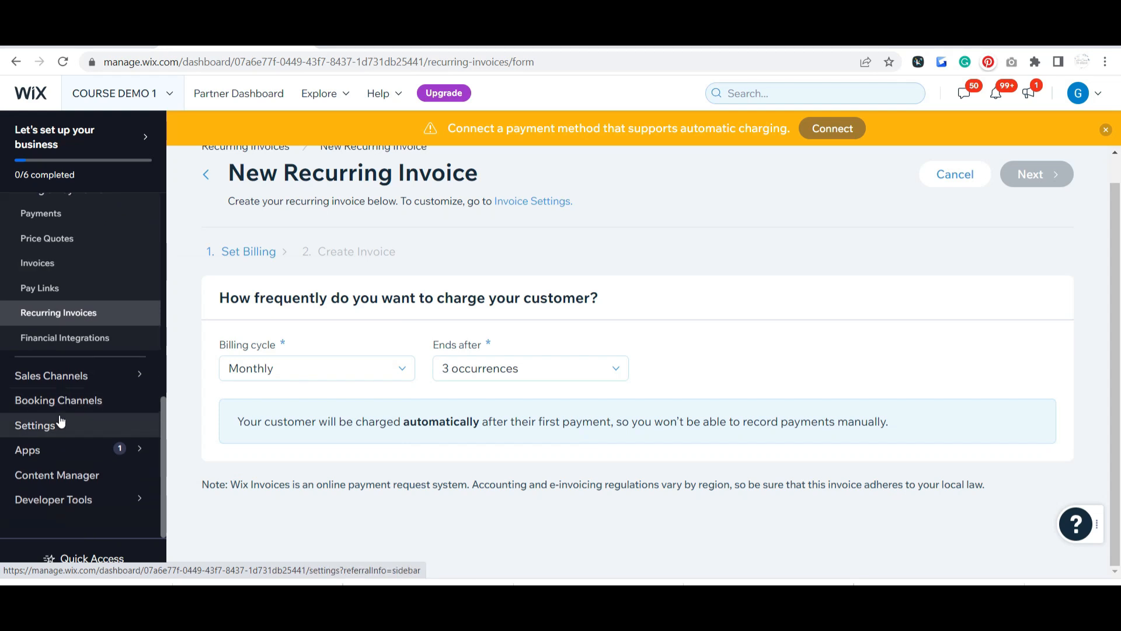
left_click(34, 425)
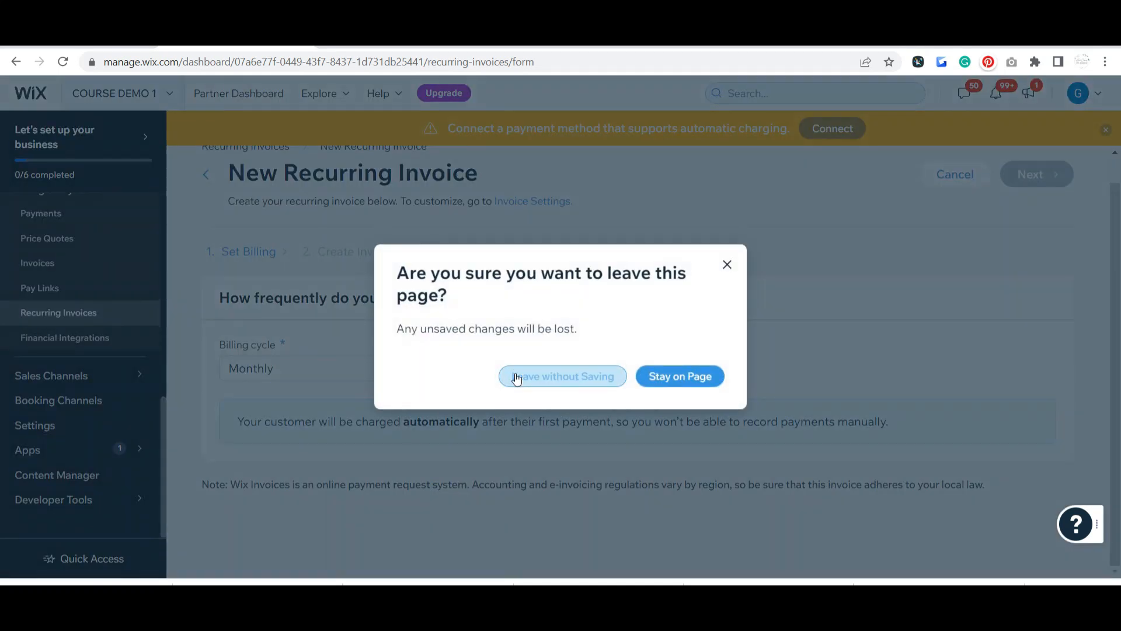
left_click(561, 377)
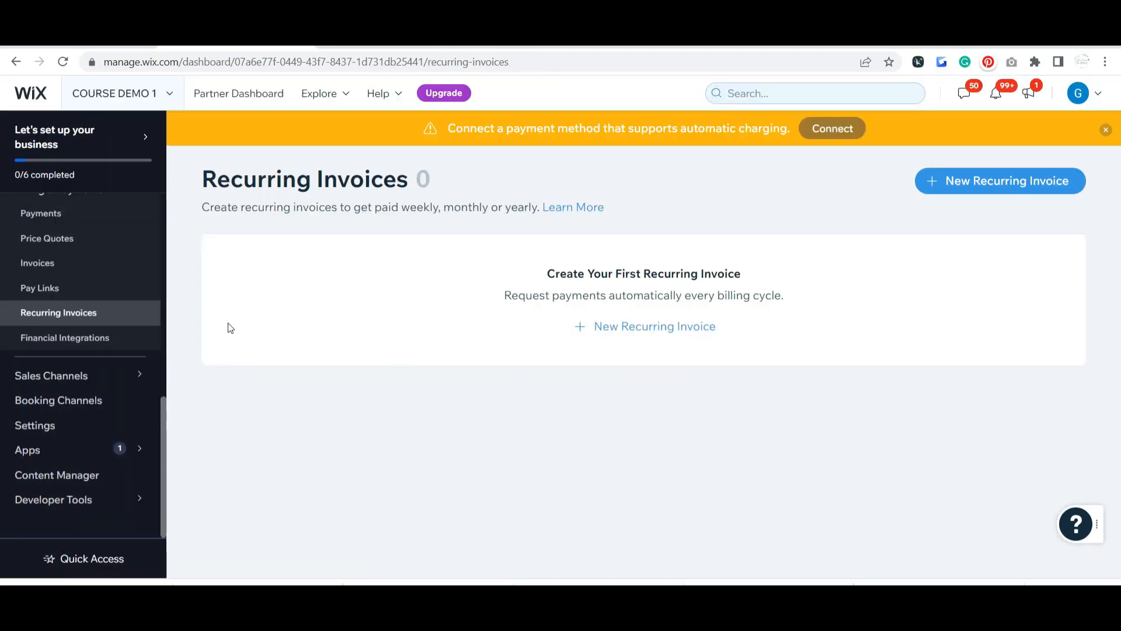
left_click(34, 425)
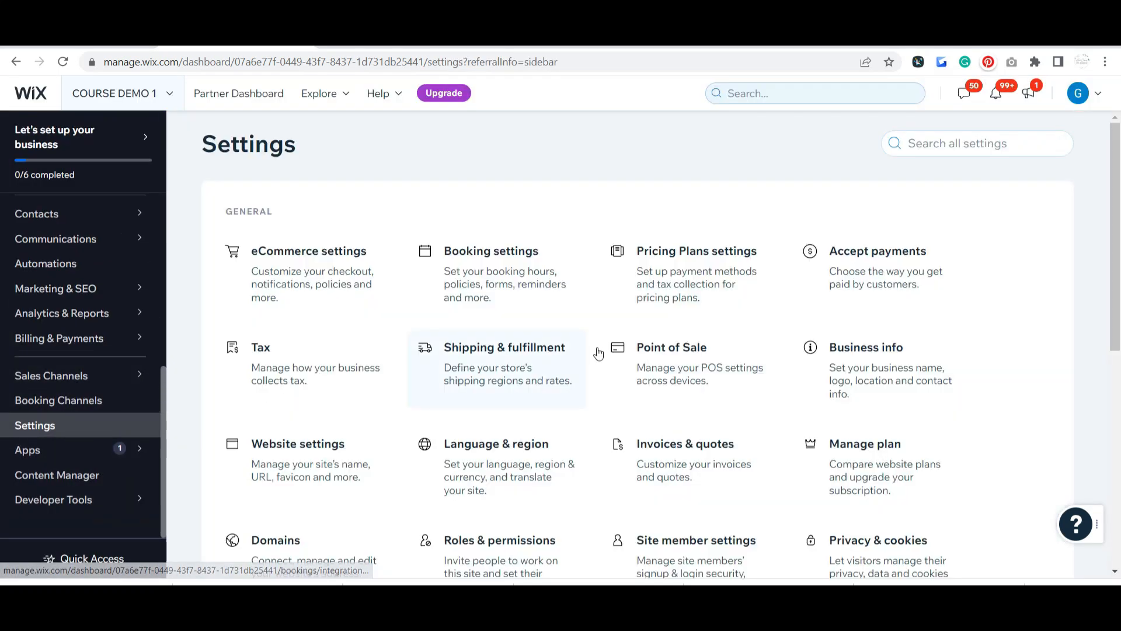
- Show the Automations section of Invoices & Quotes Settings with recommended reminder automations
left_click(684, 461)
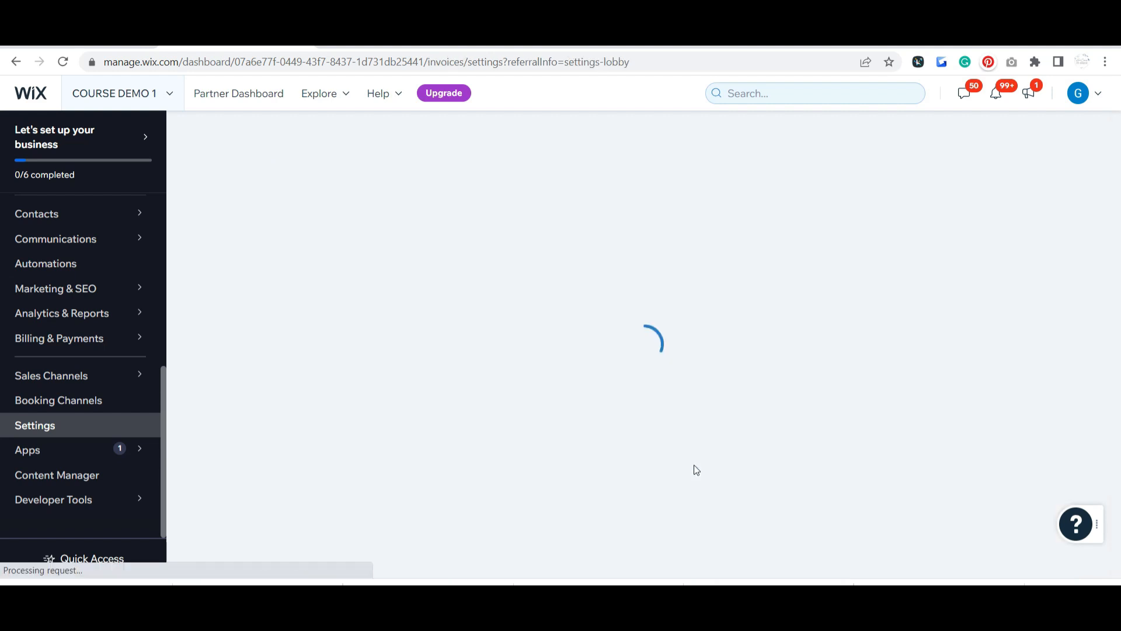
left_click(486, 239)
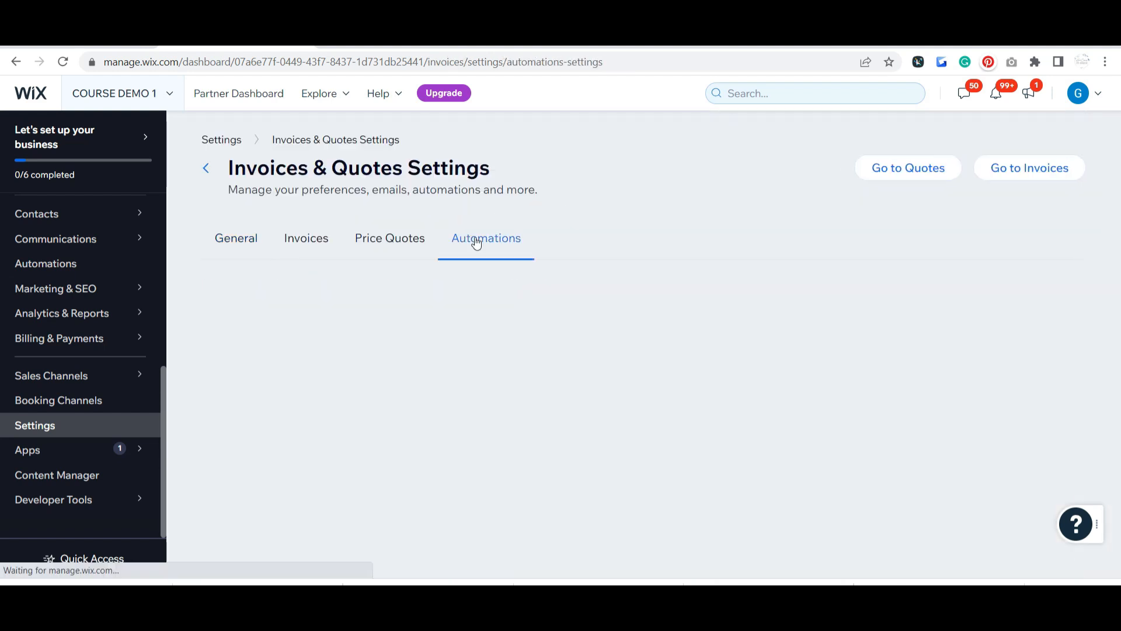
left_click(486, 238)
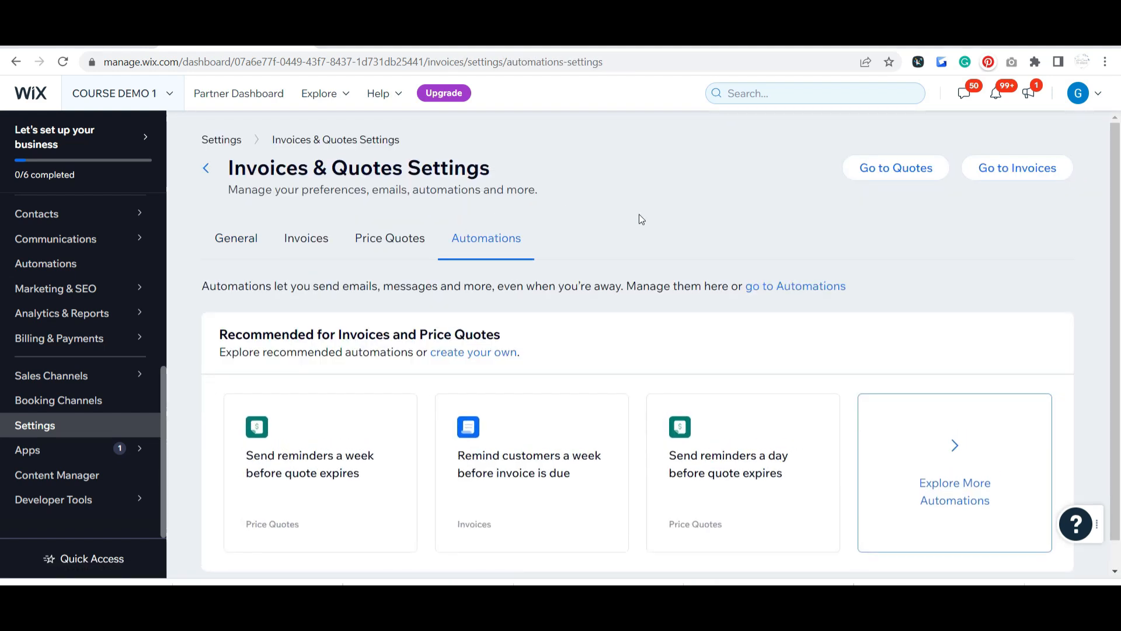
mouse_move(734, 483)
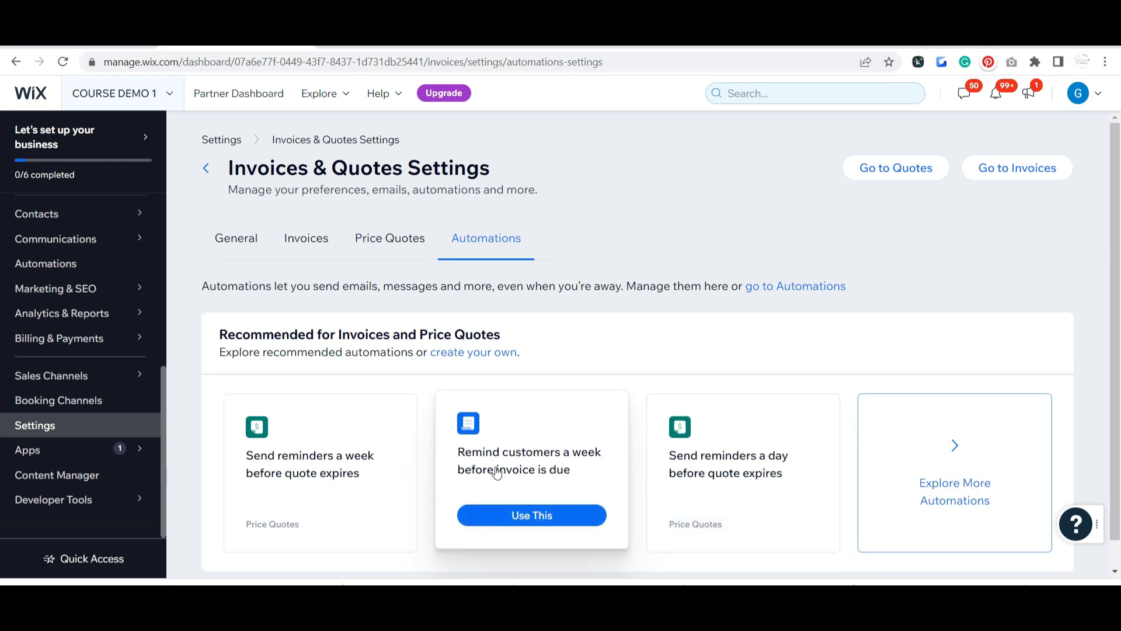
mouse_move(499, 474)
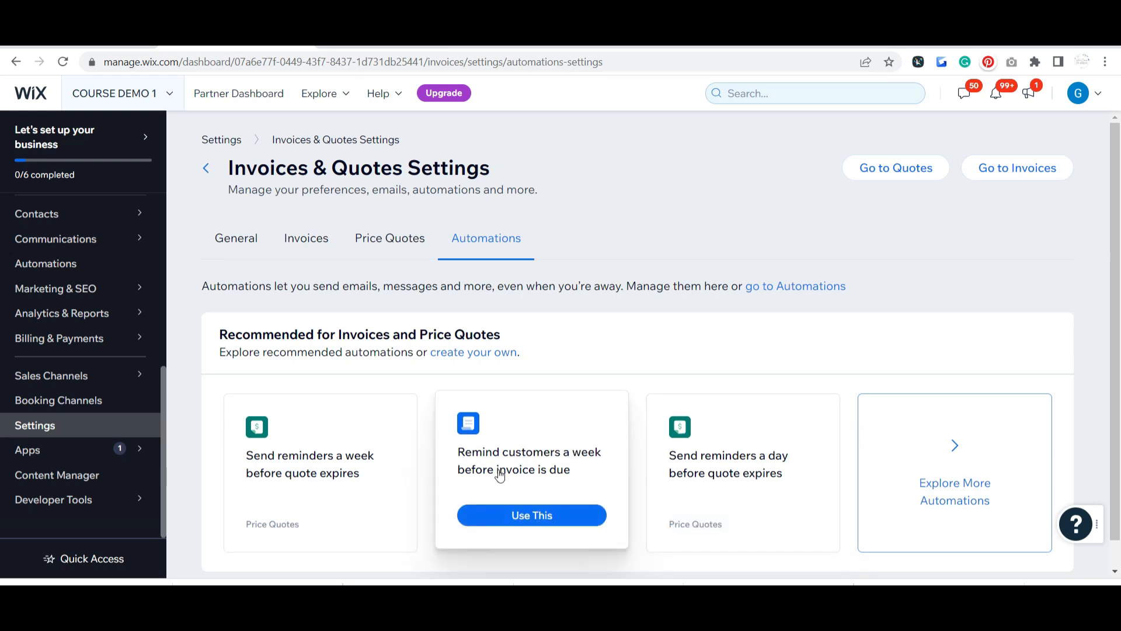
mouse_move(927, 278)
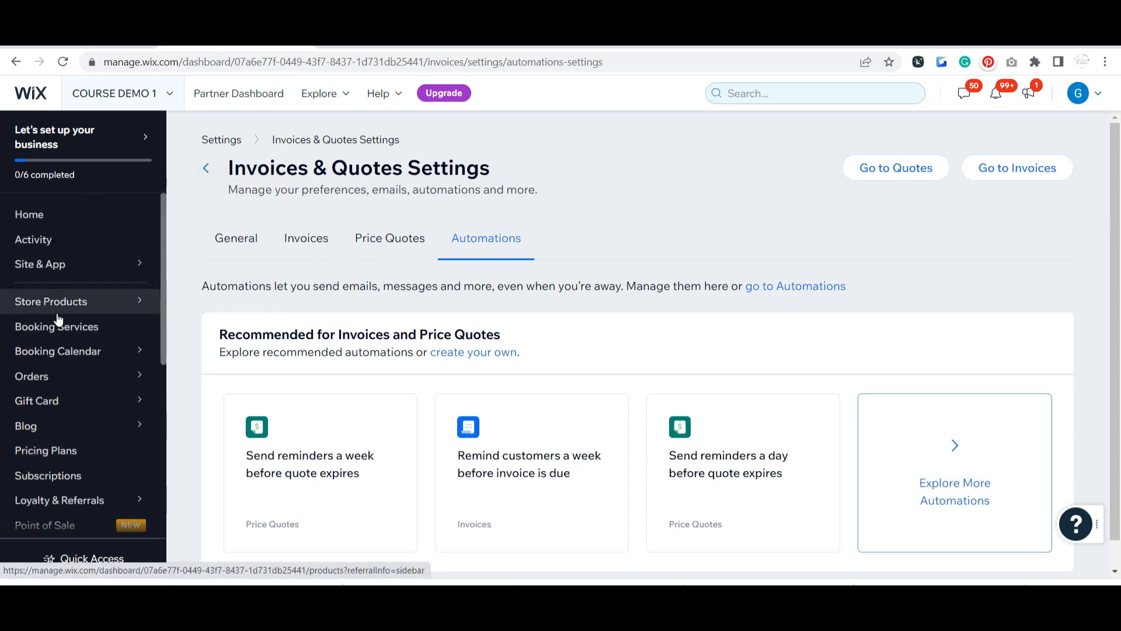
mouse_move(632, 272)
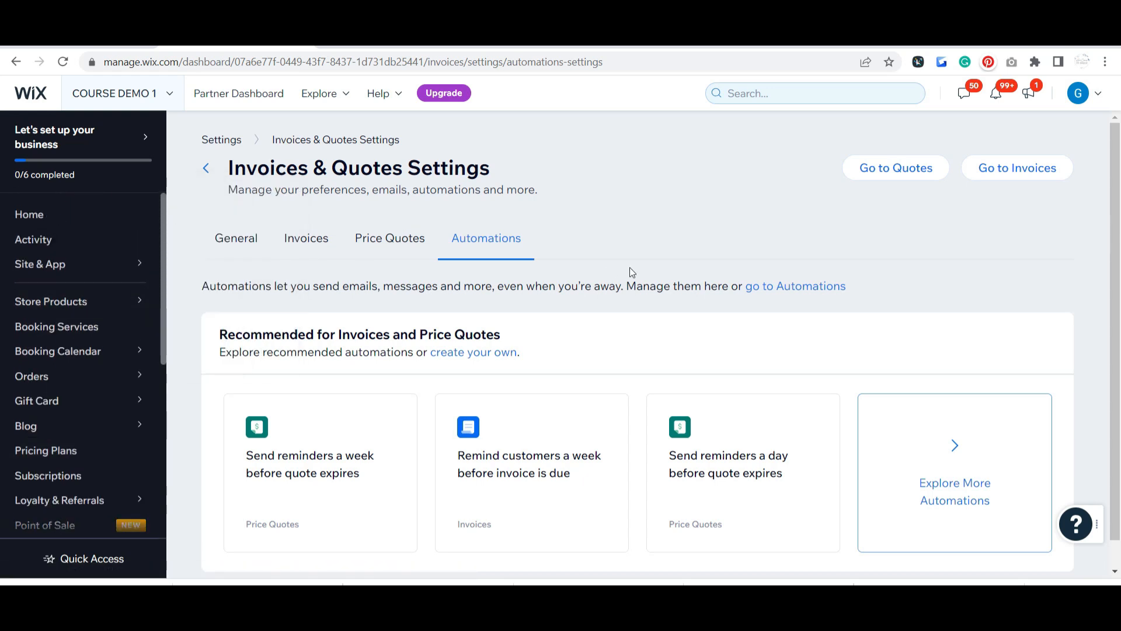